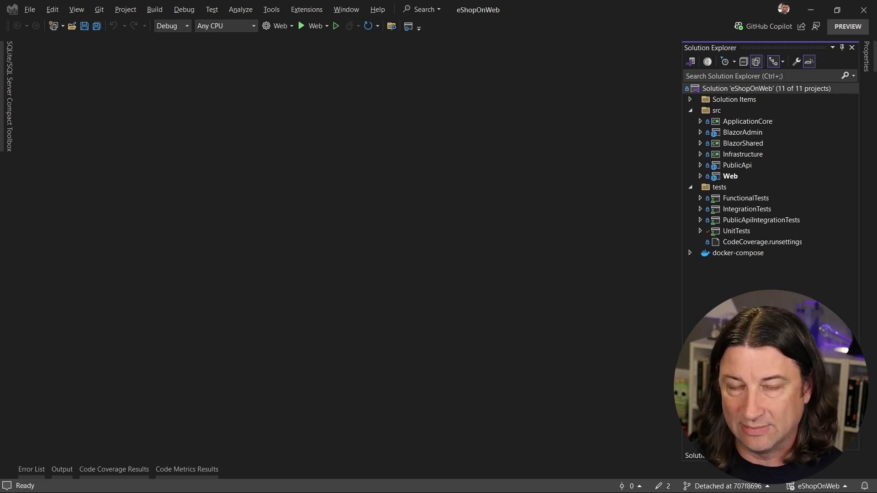
mouse_move(643, 150)
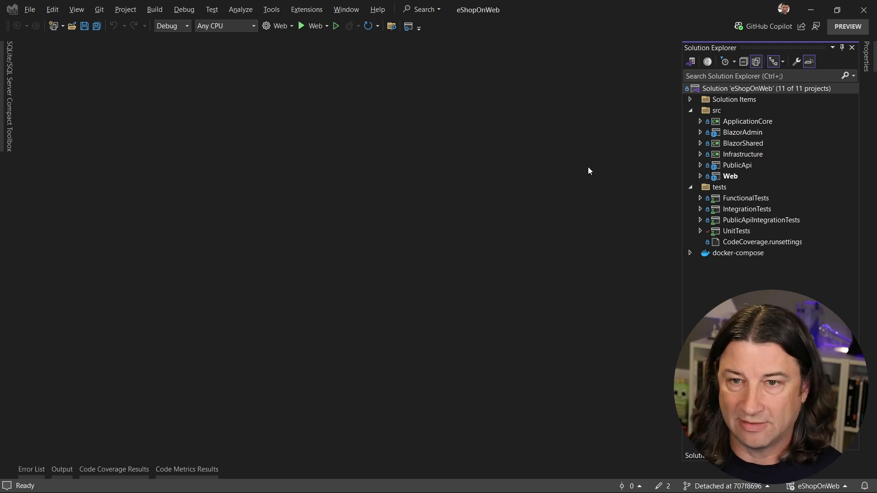
mouse_move(707, 177)
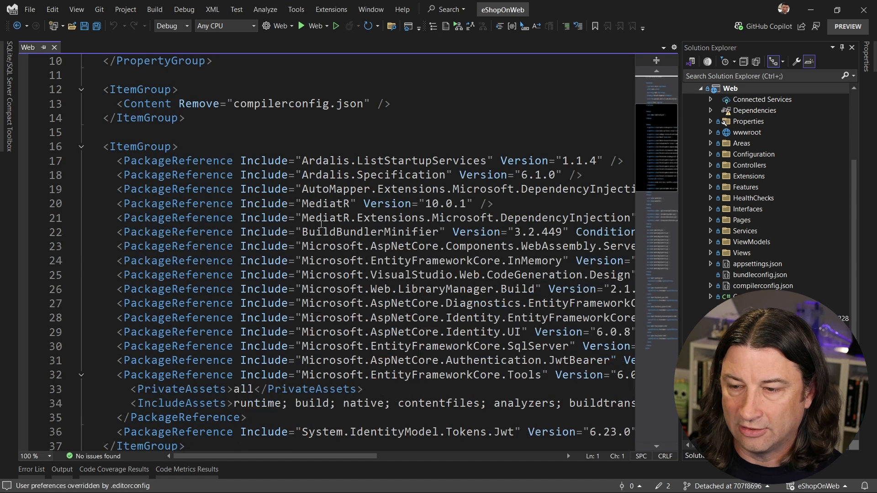
Scroll the Web .csproj down to its PackageReference items, showing MediatR 10.0.1
scroll(down, 3)
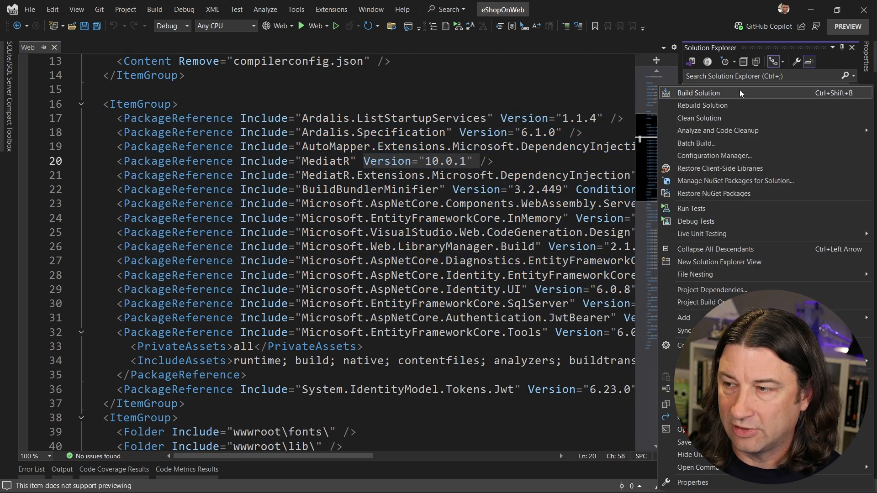
In Manage NuGet Packages for Solution, set xunit's Consolidate target version to 2.6.4
click(736, 181)
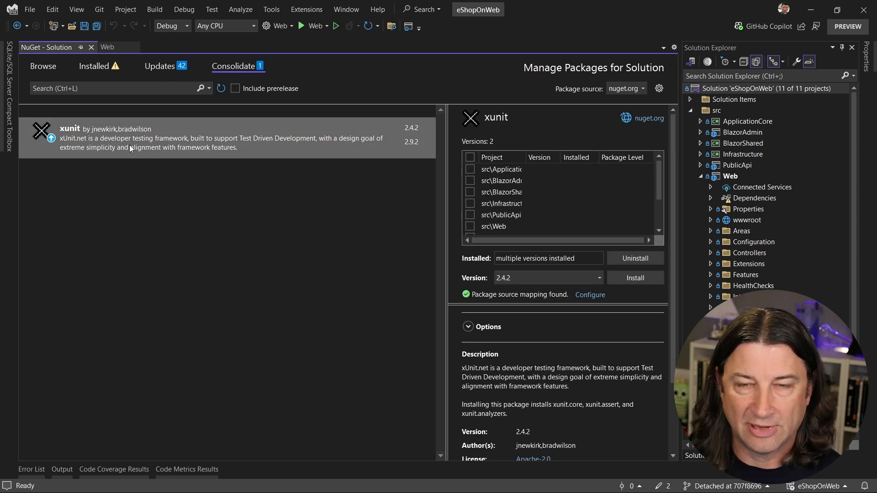
mouse_move(130, 148)
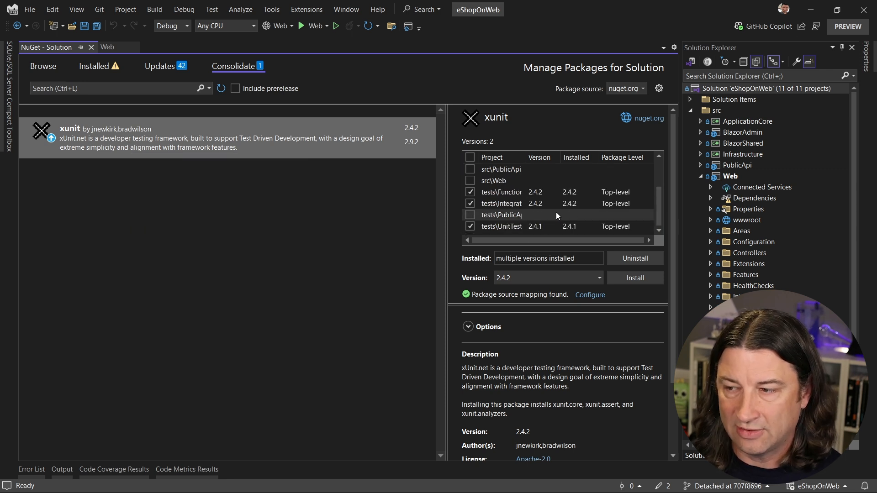
mouse_move(486, 231)
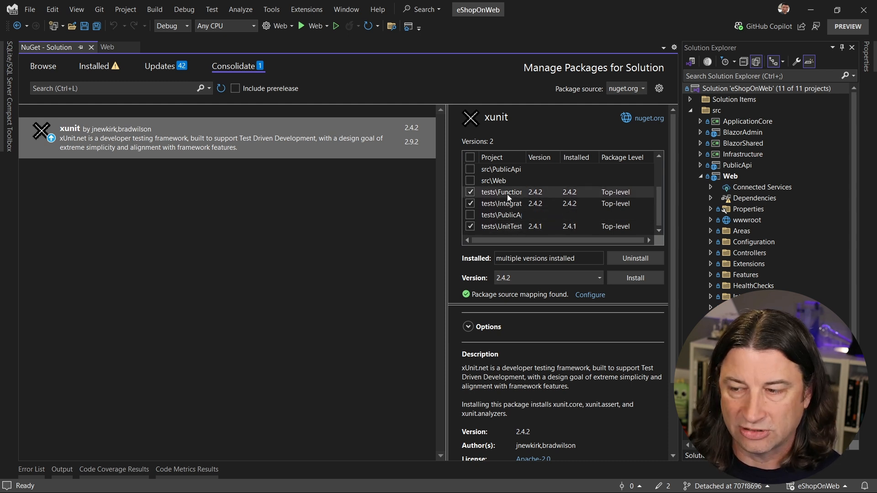
mouse_move(543, 197)
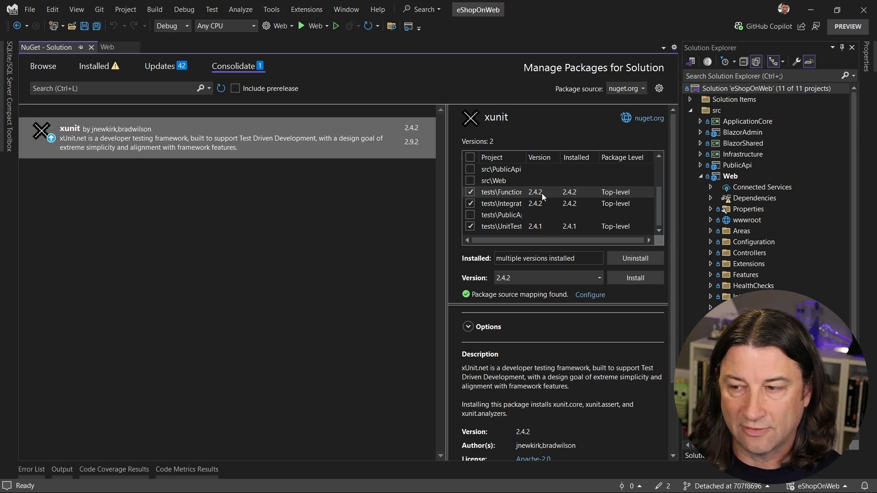
mouse_move(564, 232)
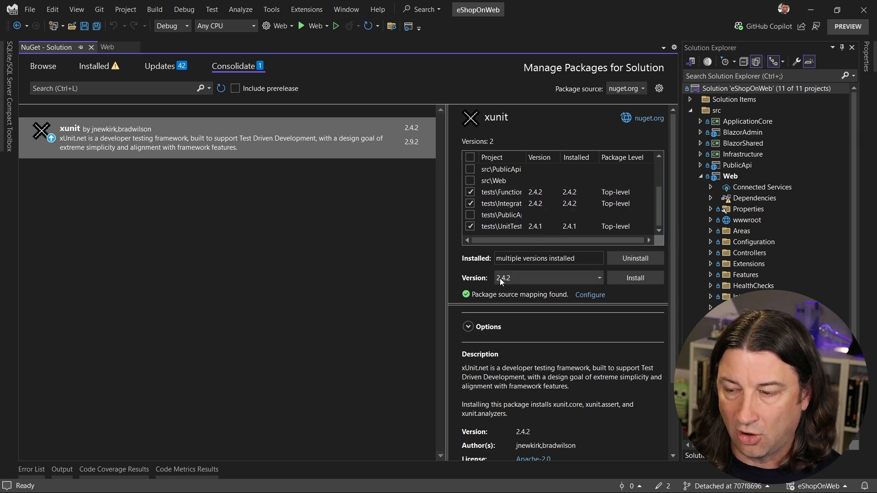
click(598, 277)
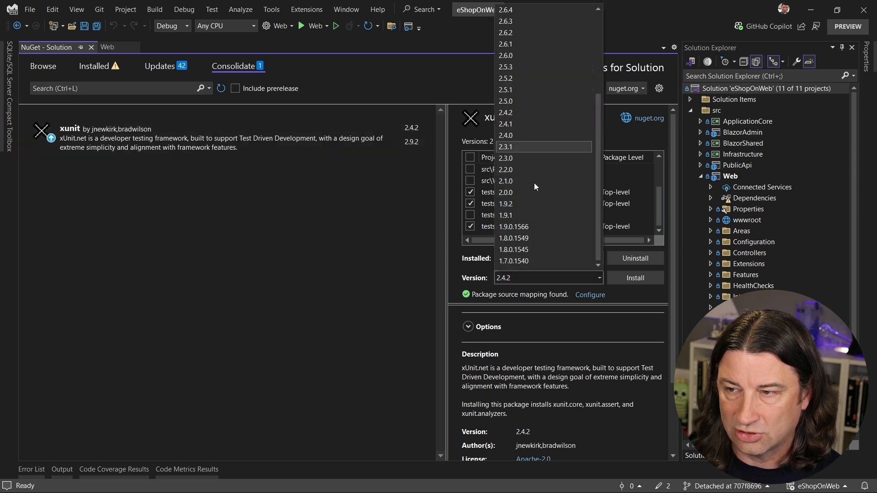
click(506, 9)
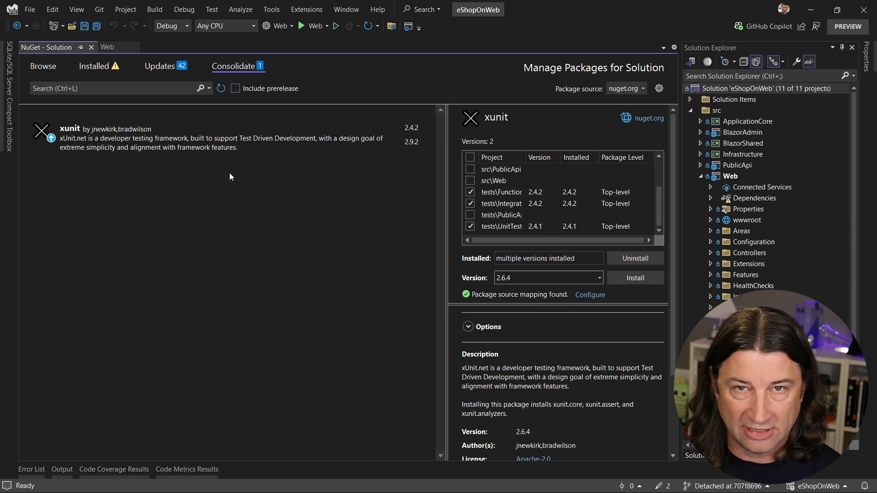
mouse_move(205, 139)
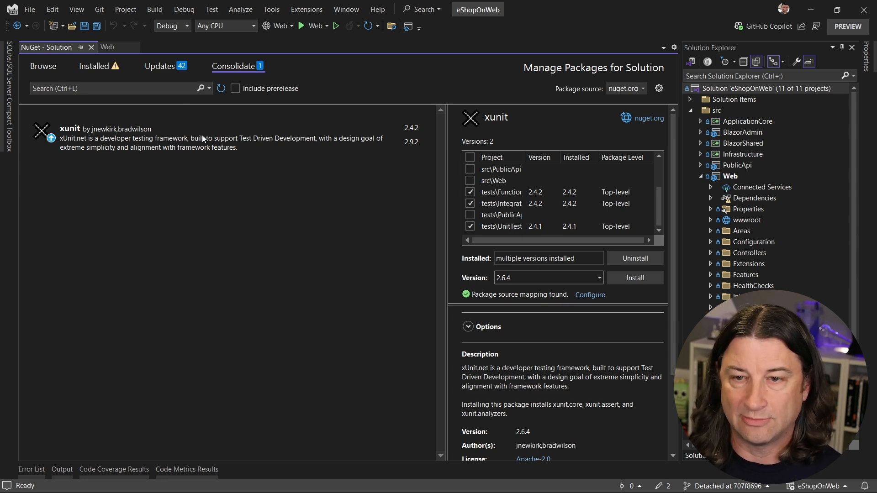
Review the Updates list of 42 package updates, then switch to the eShopOnWeb GitHub repo in the browser
click(159, 65)
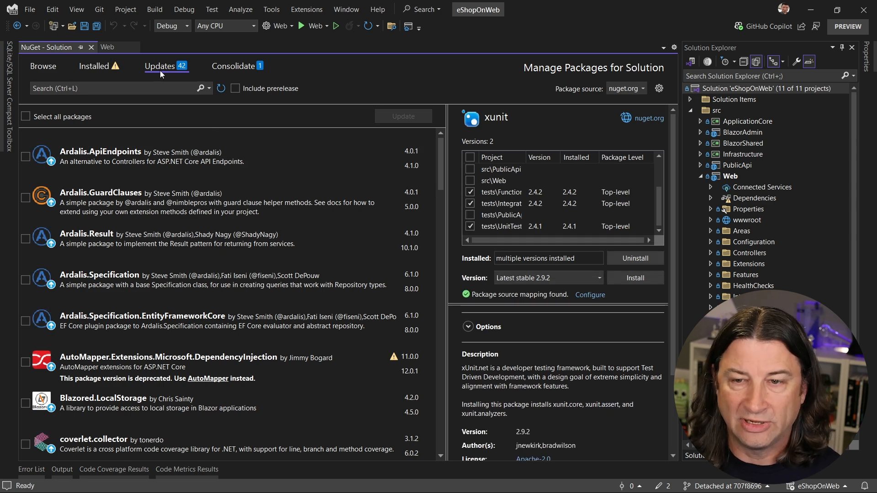
mouse_move(259, 170)
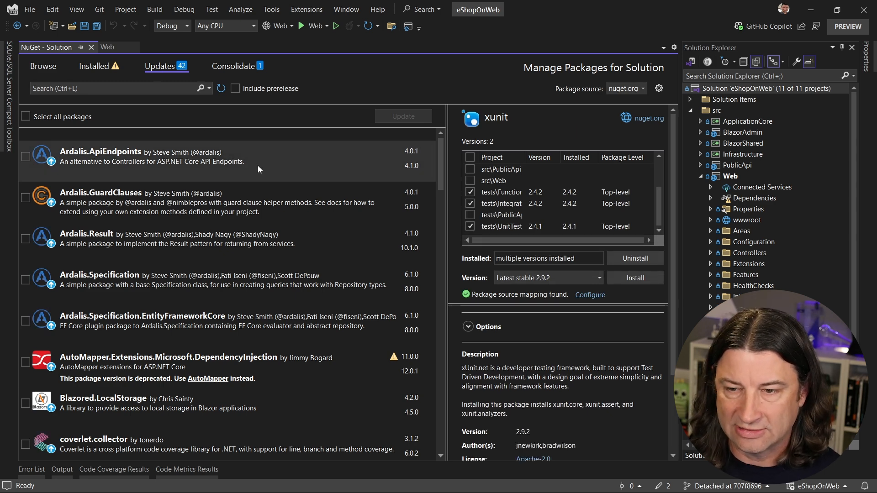
mouse_move(260, 170)
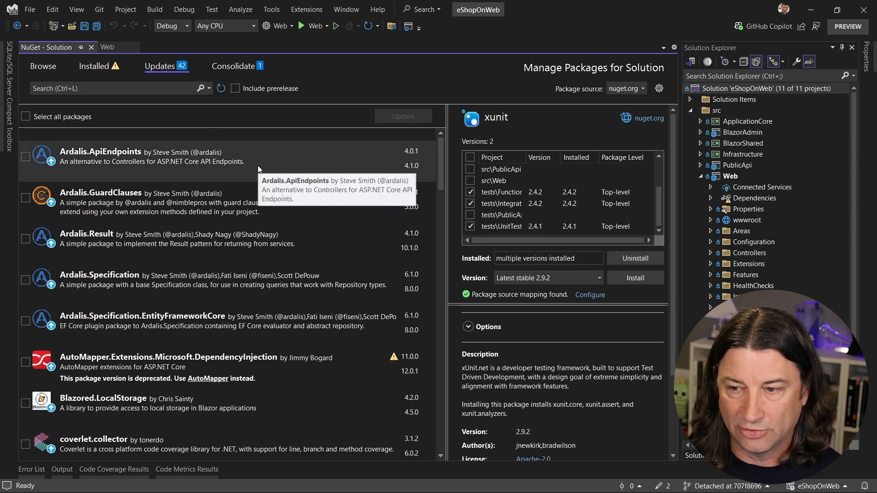
mouse_move(337, 157)
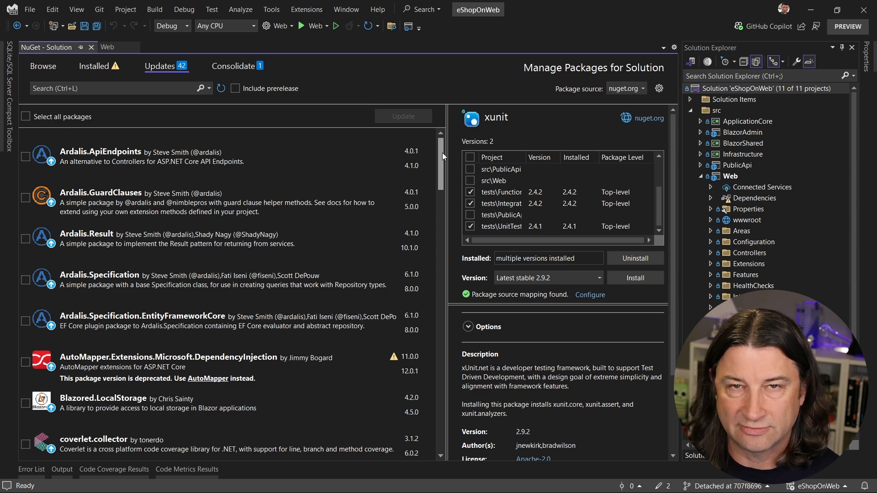
scroll(down, 3)
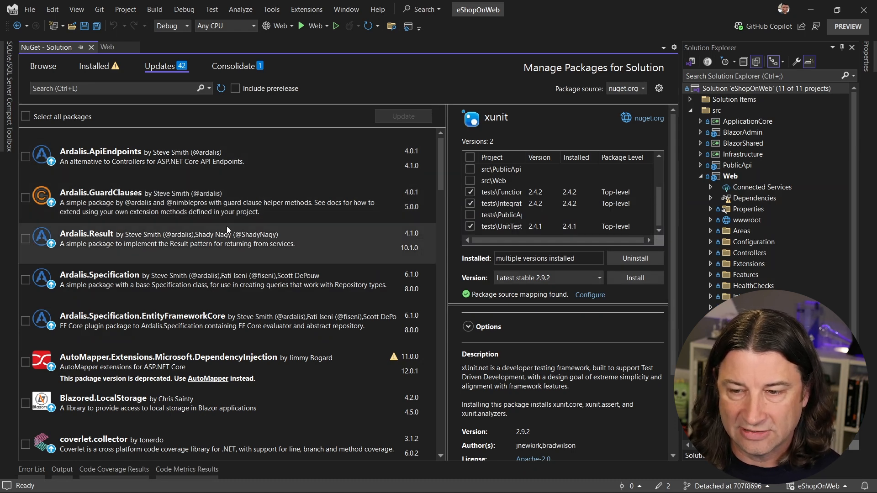
mouse_move(233, 238)
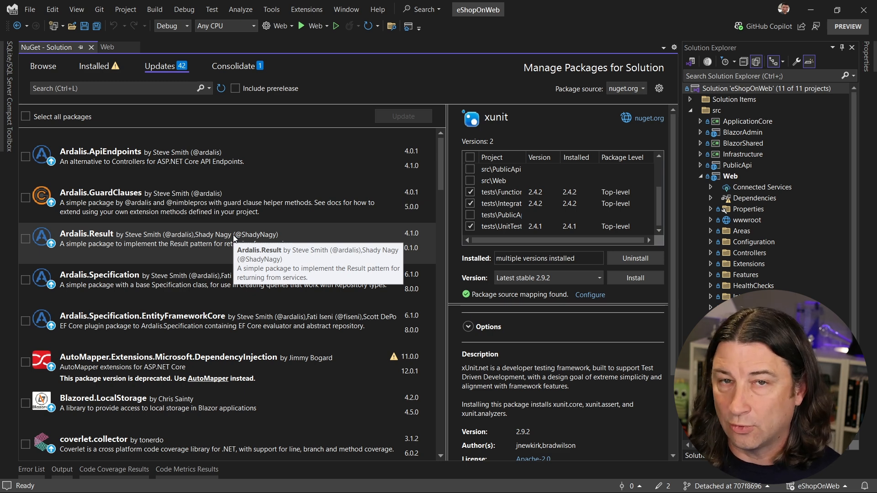
mouse_move(255, 145)
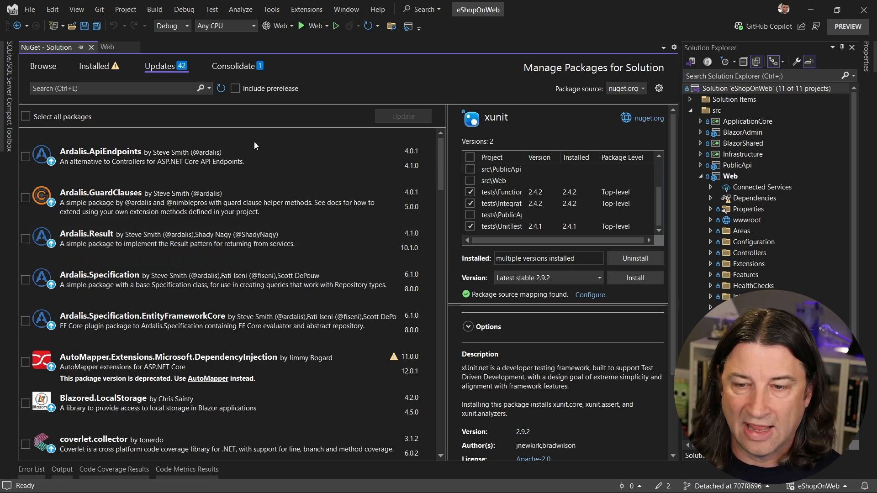
mouse_move(256, 145)
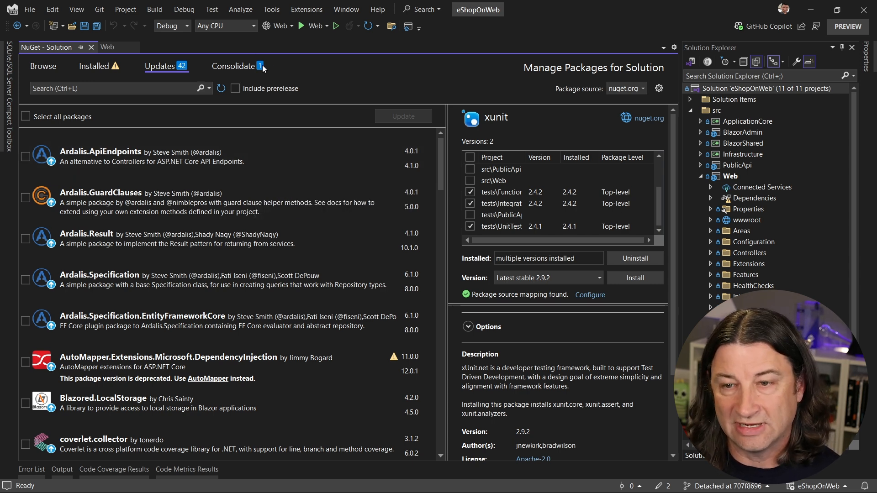
mouse_move(212, 267)
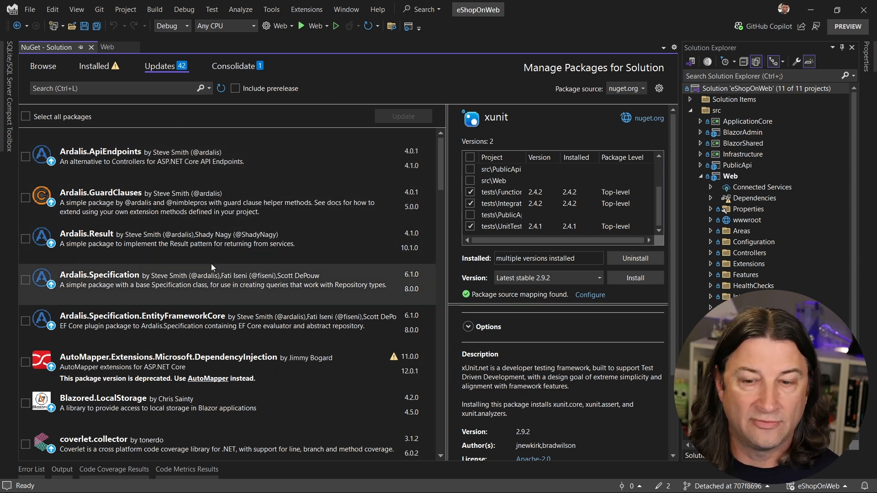
click(233, 66)
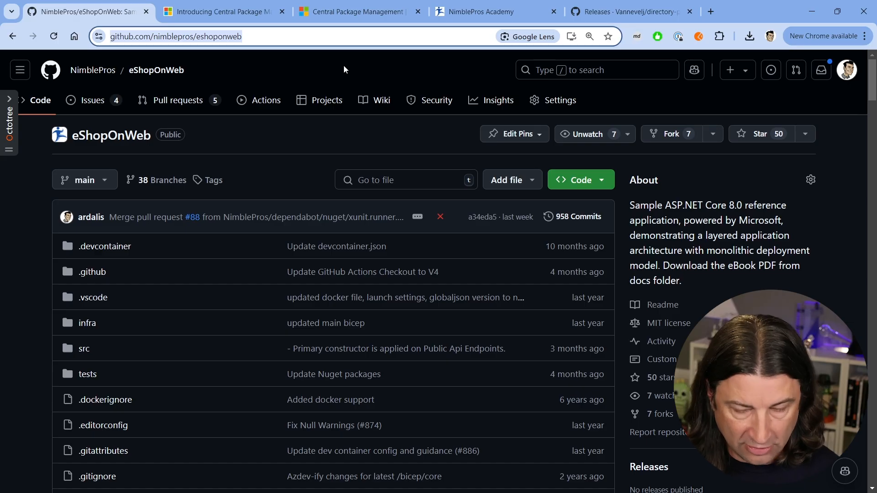
Leave the eShopOnWeb repo page for the 'Introducing Central Package Management' blog post
click(246, 36)
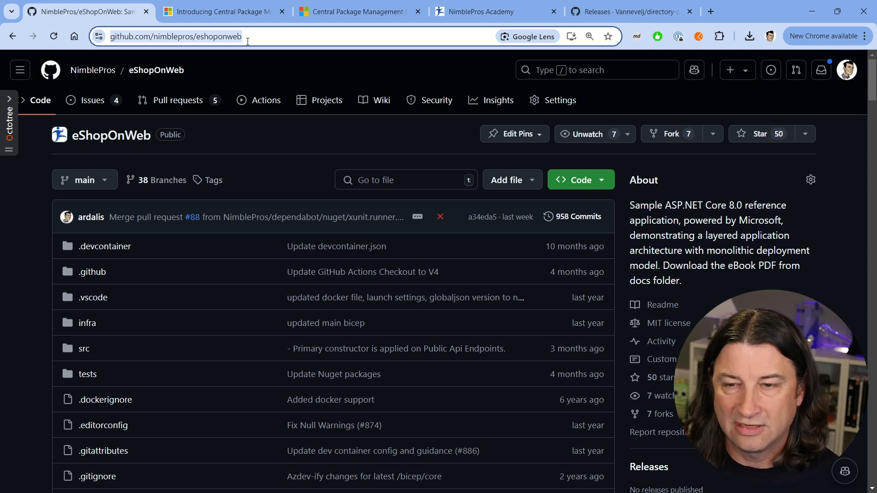
click(225, 12)
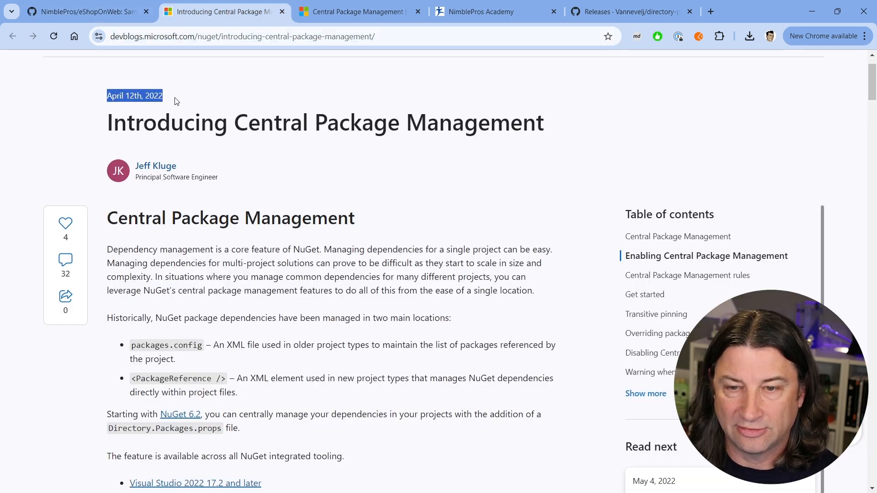
mouse_move(196, 106)
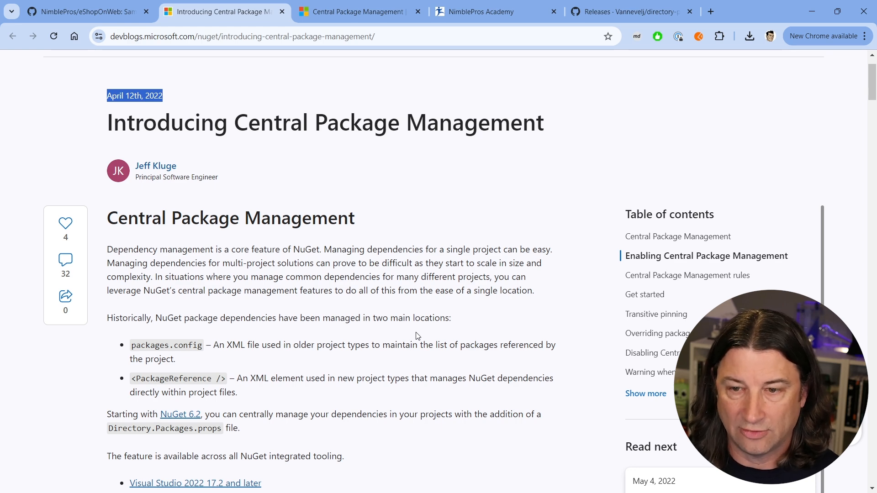
Read down to 'Enabling Central Package Management' and highlight the Directory.Packages.props file name
scroll(down, 3)
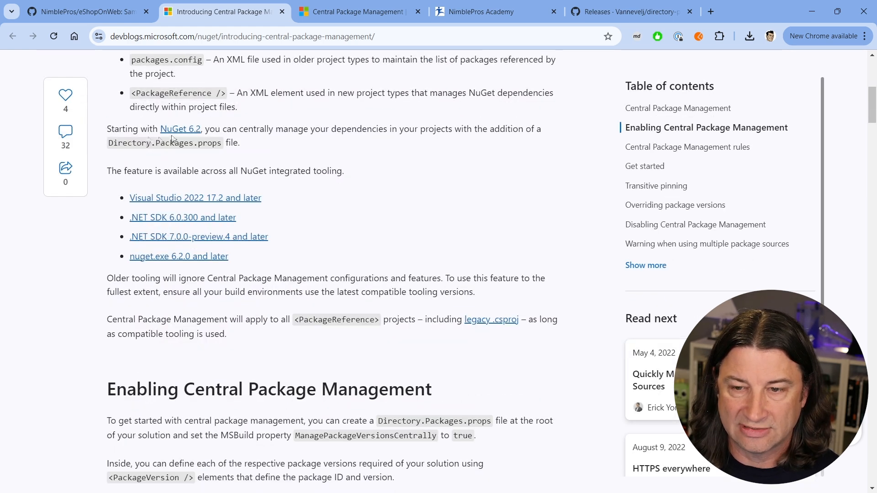
mouse_move(210, 204)
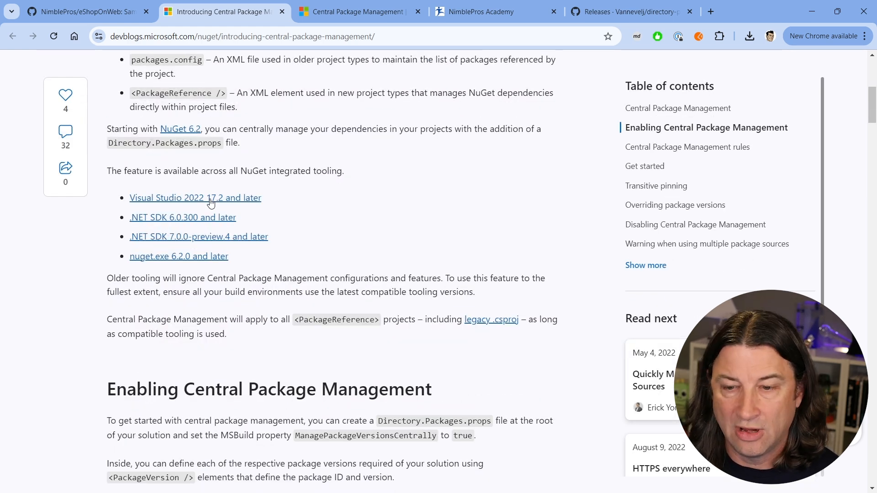
mouse_move(215, 204)
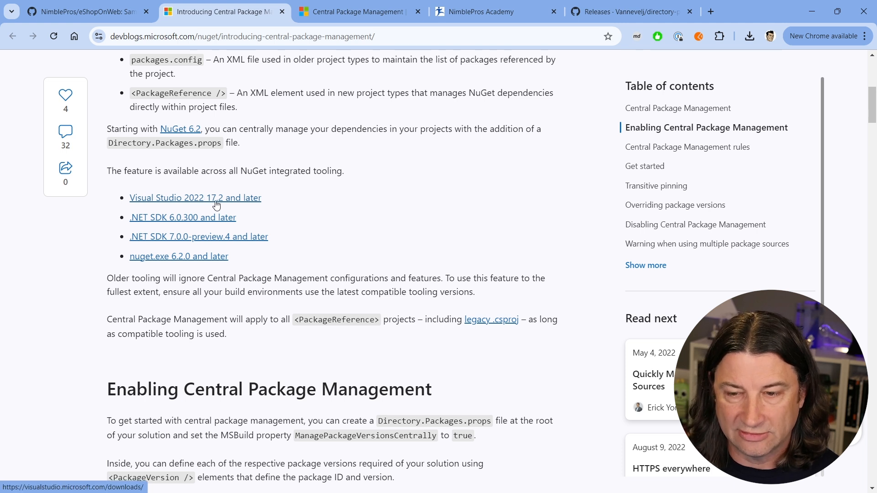
mouse_move(176, 222)
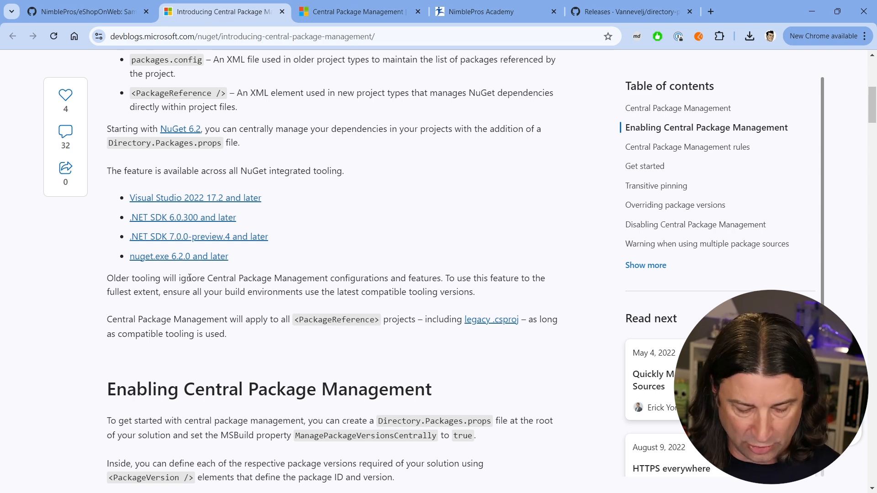
scroll(down, 3)
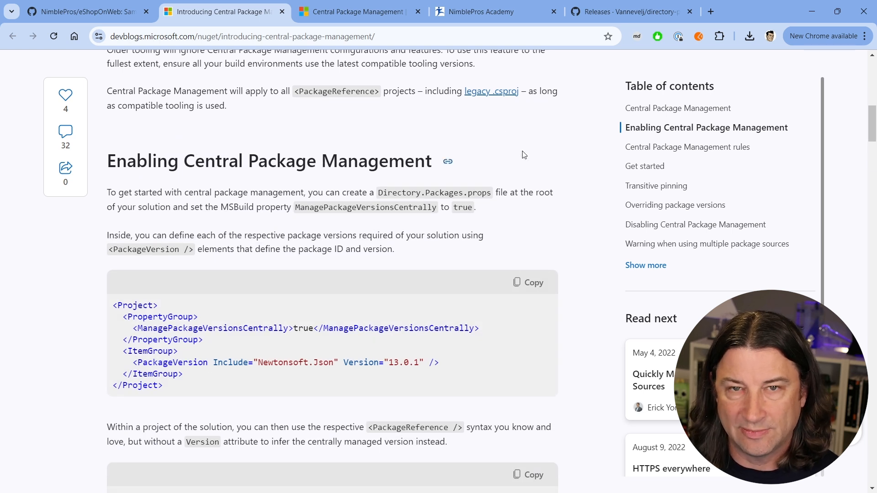
mouse_move(515, 154)
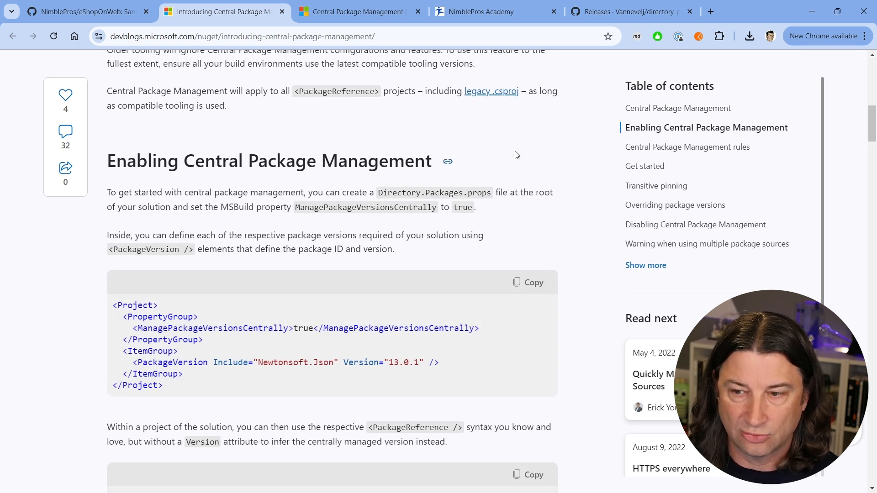
double_click(433, 192)
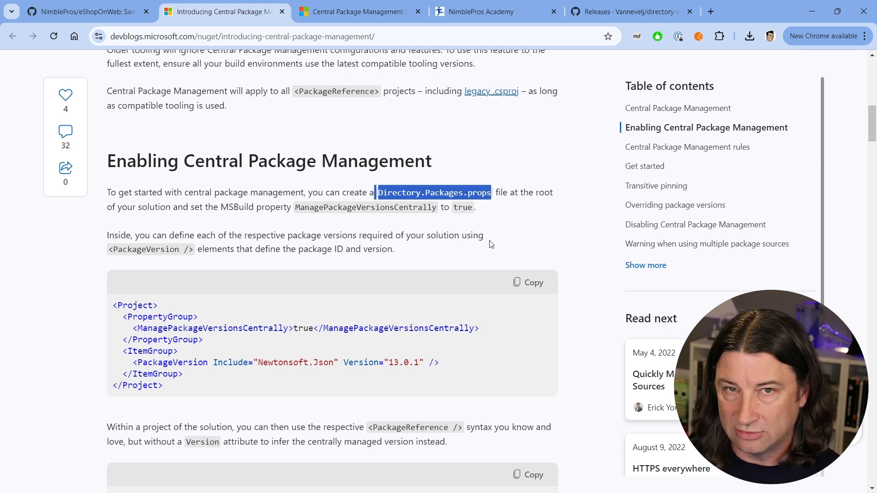
Continue through the props and PackageVersion project examples down to the rules section
scroll(down, 3)
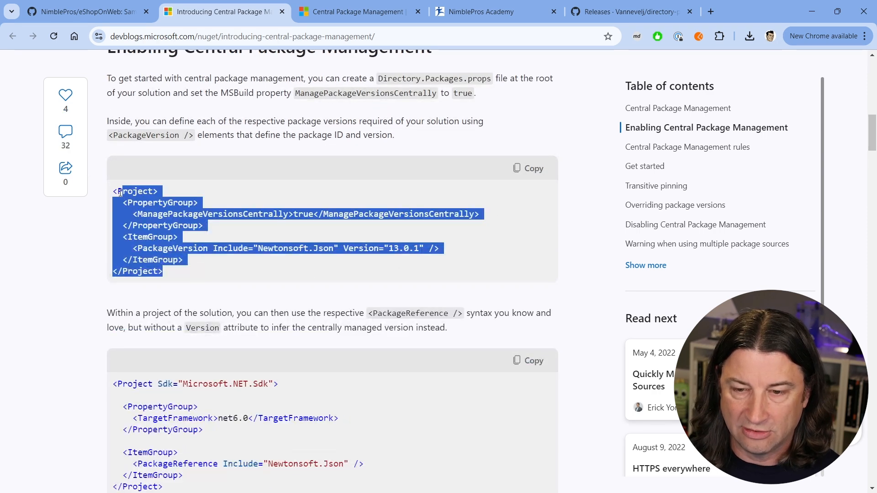
click(126, 216)
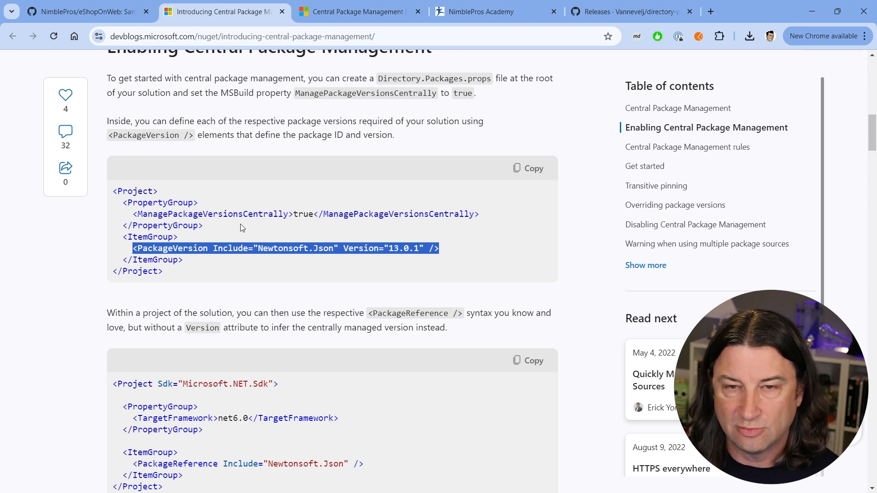
scroll(down, 3)
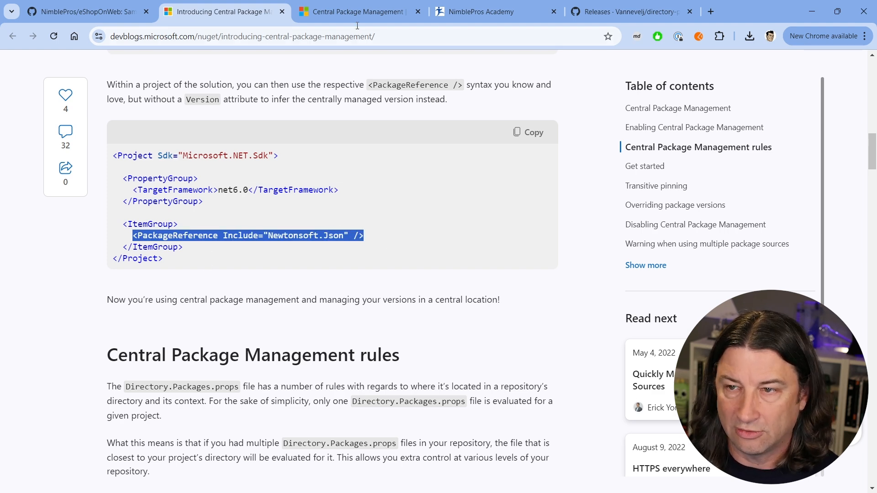
Read the Microsoft Learn CPM article's enabling examples, highlighting PackageVersion, down to the repository-structure example
click(356, 11)
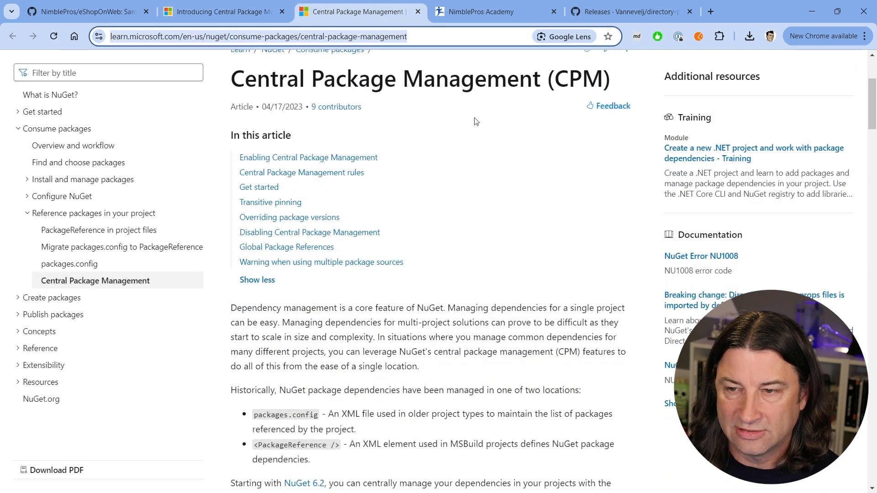
scroll(down, 3)
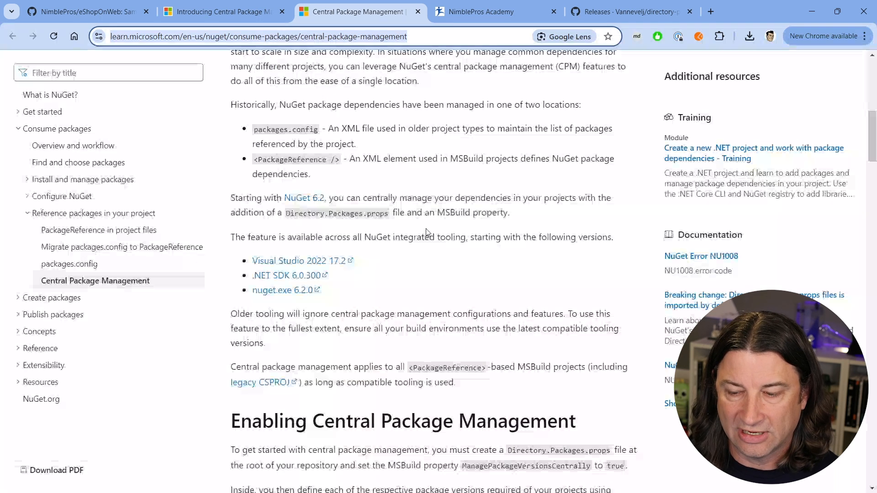
scroll(down, 3)
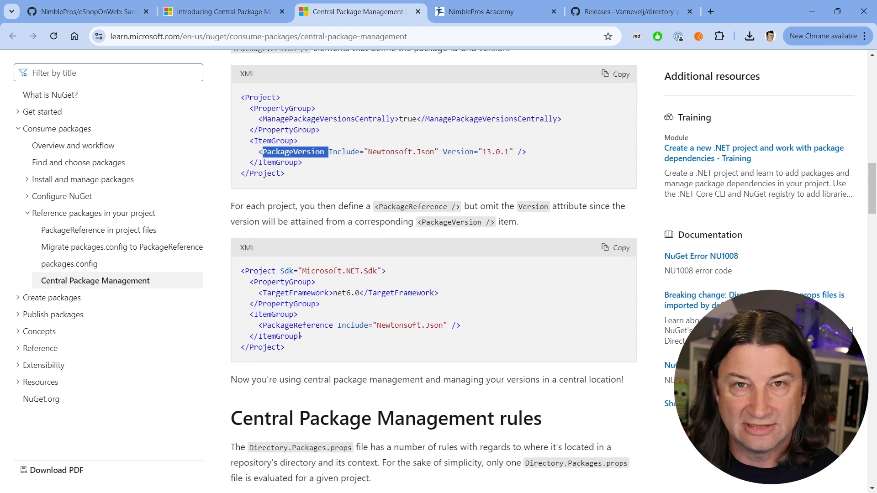
double_click(296, 325)
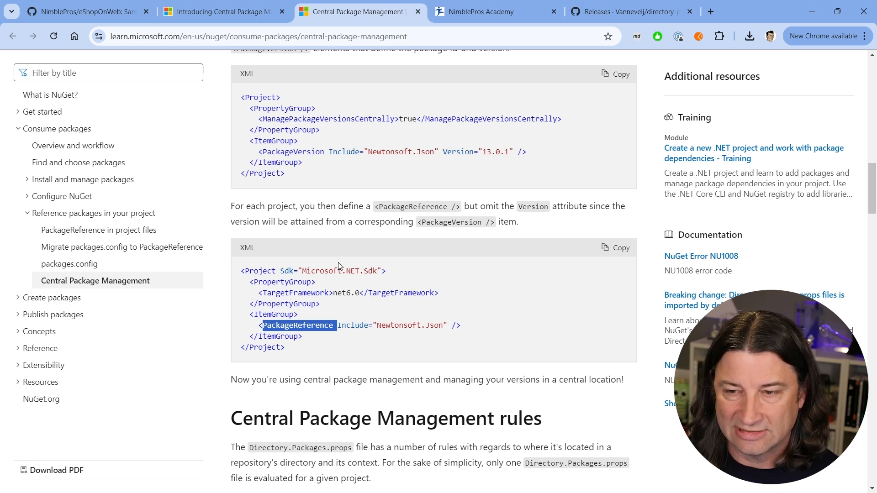
mouse_move(353, 259)
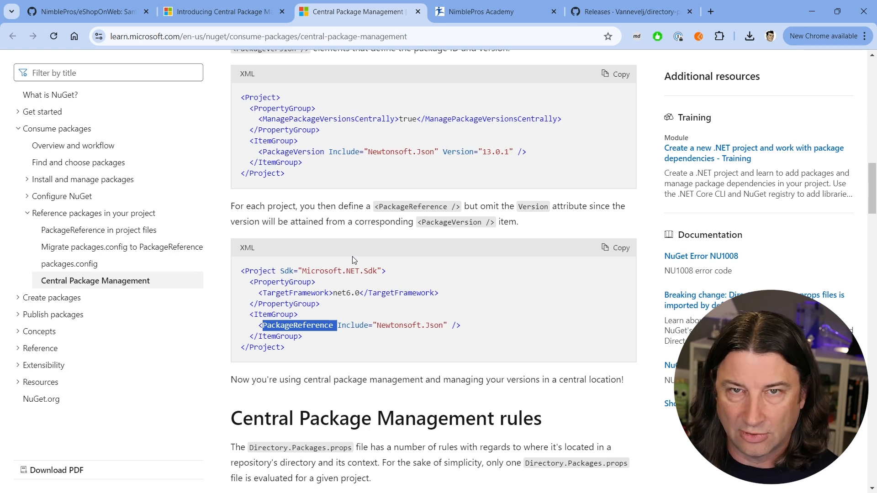
scroll(down, 3)
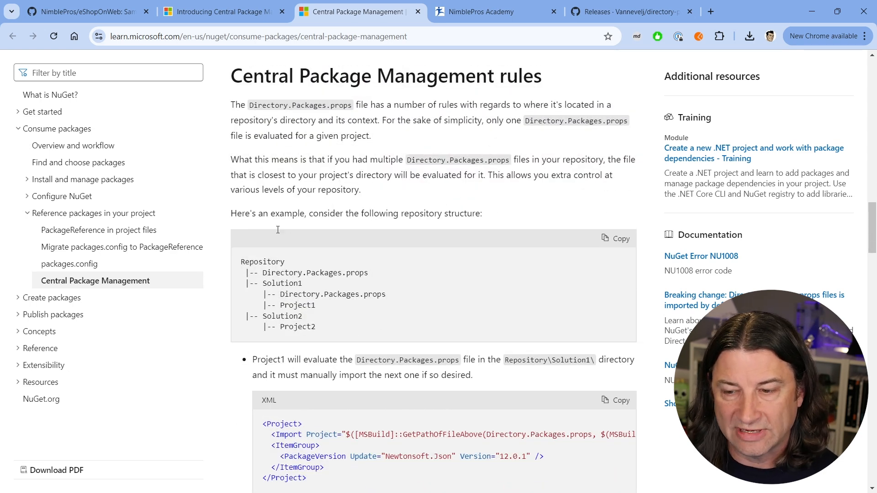
mouse_move(309, 327)
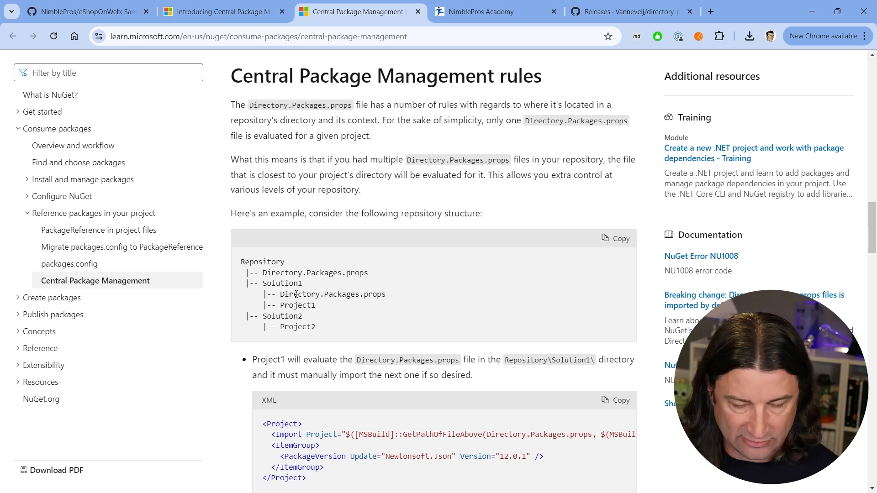
mouse_move(333, 304)
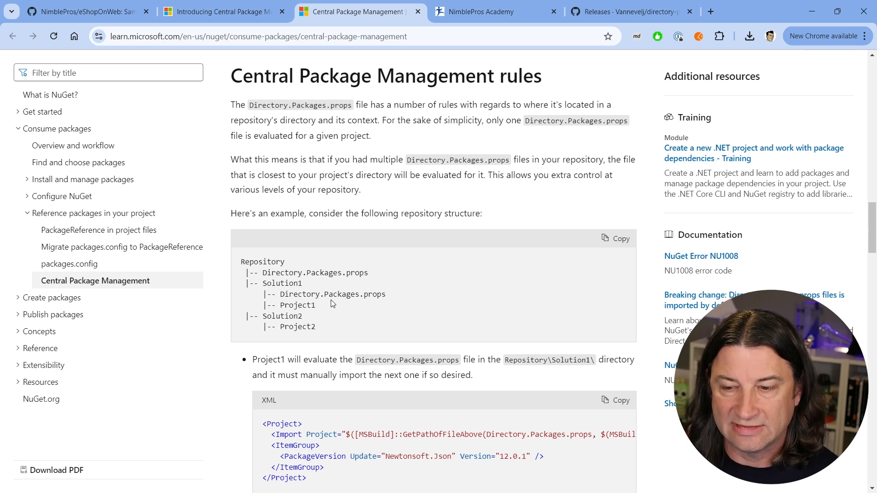
double_click(298, 305)
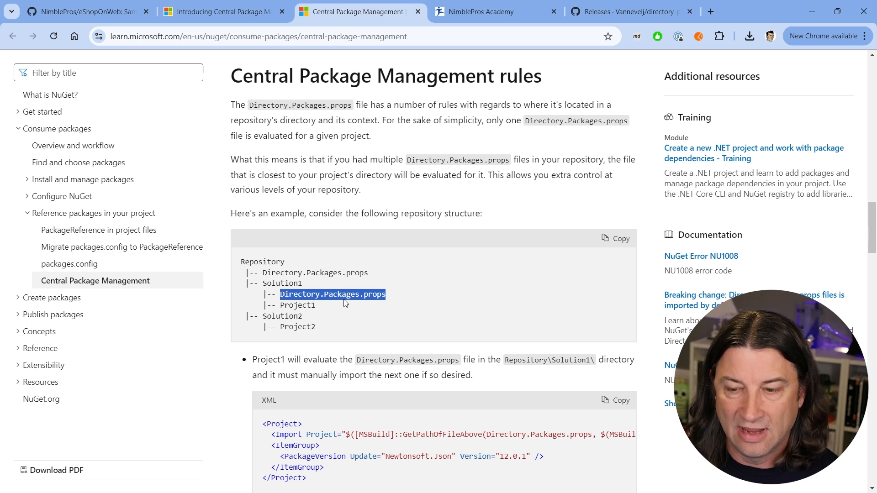
double_click(297, 326)
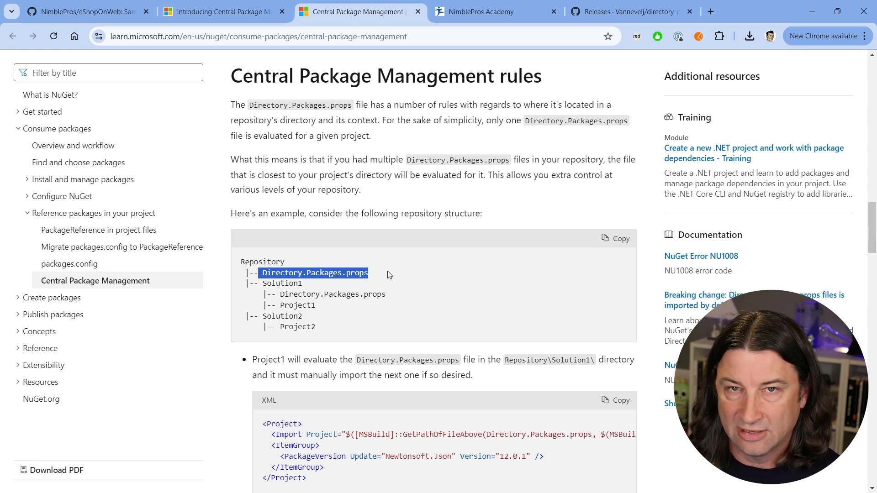
scroll(down, 3)
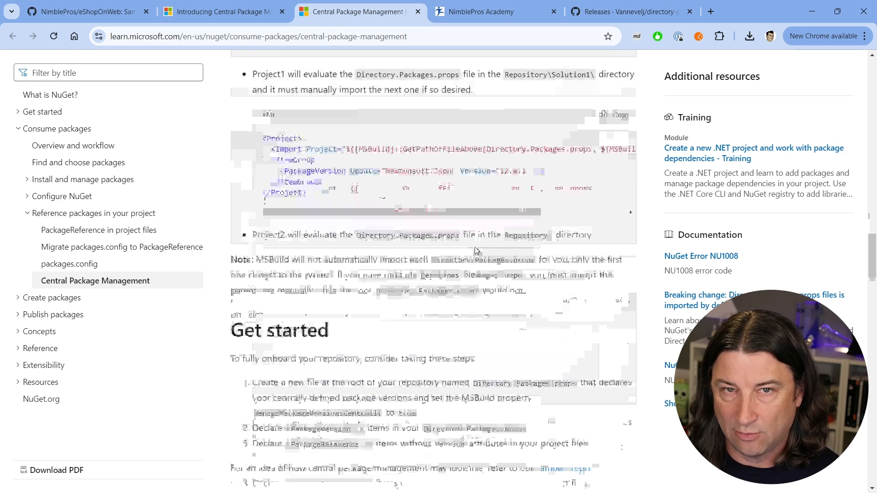
Copy the sample Directory.Packages.props XML block and switch back to Visual Studio
scroll(down, 3)
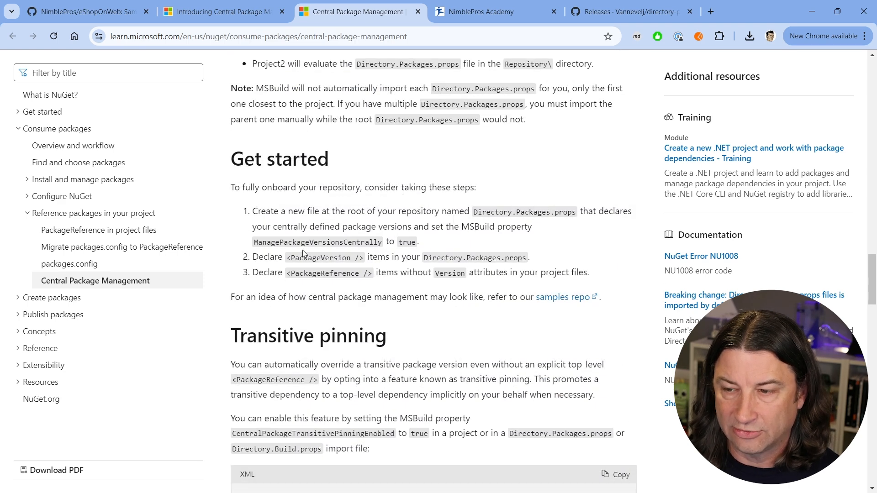
double_click(524, 212)
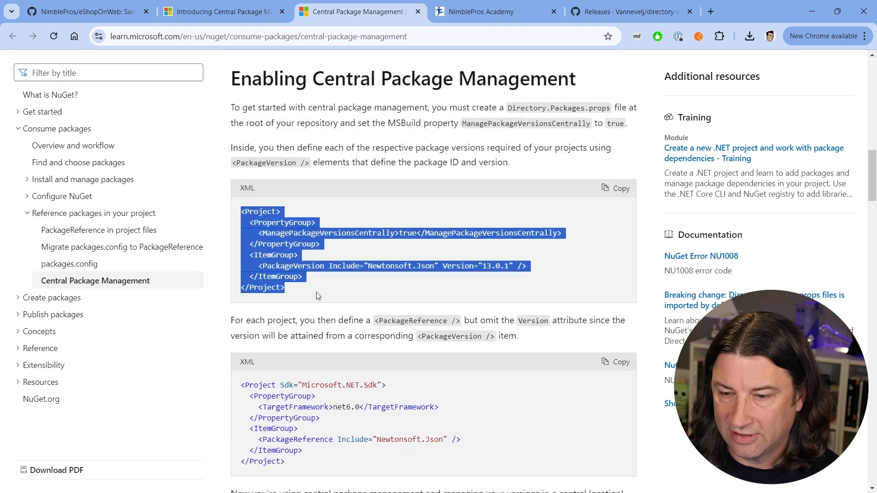
click(408, 252)
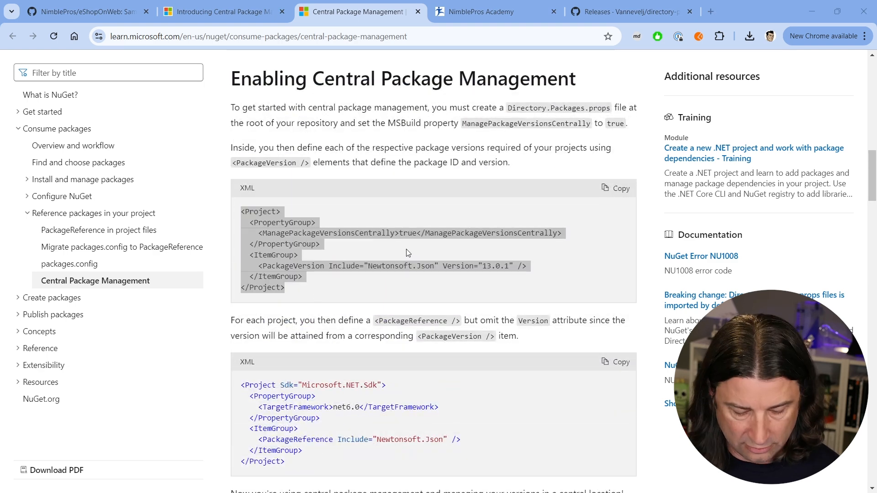
key(alt+tab)
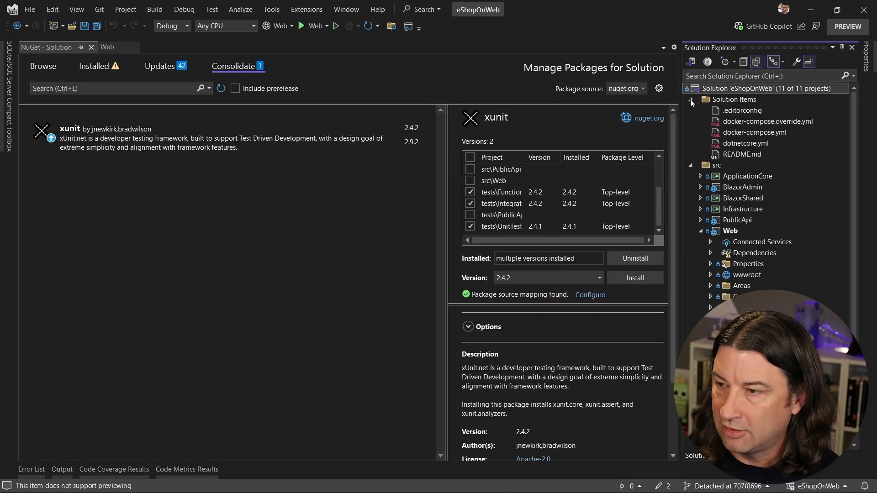
Add a new Directory.Packages.props file under Solution Items and paste the sample XML with Newtonsoft.Json 13.0.1
right_click(734, 99)
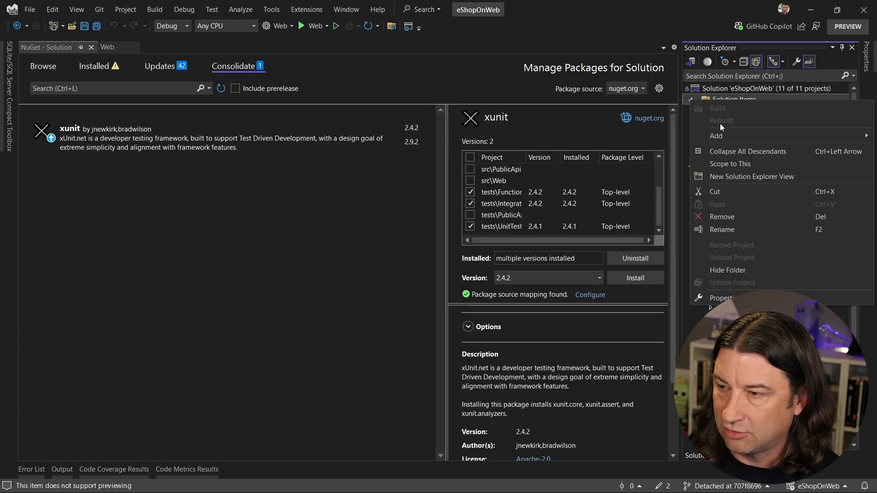
click(717, 136)
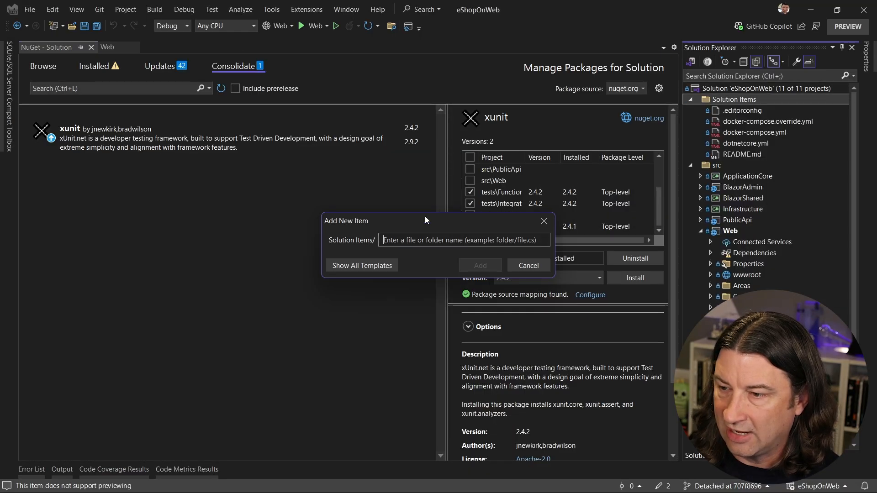
text(Dird)
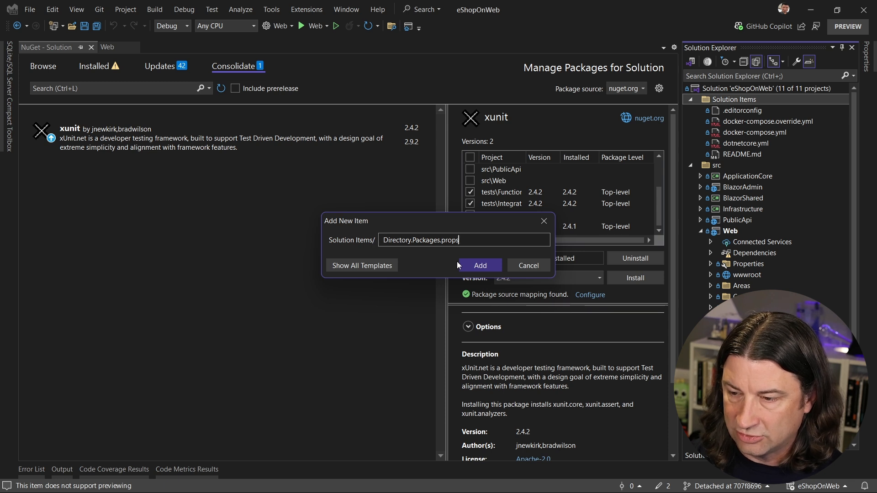
click(481, 265)
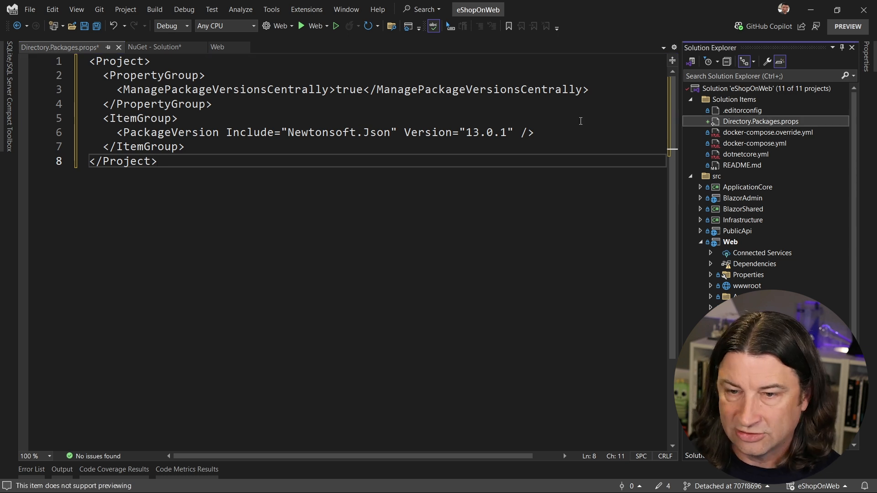
Save Directory.Packages.props and build, hitting NU1008 restore errors across the projects
right_click(762, 120)
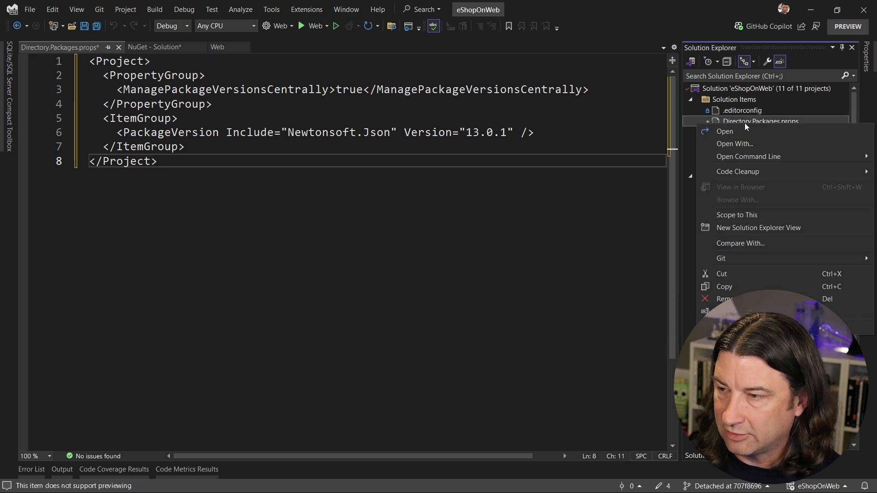
mouse_move(741, 227)
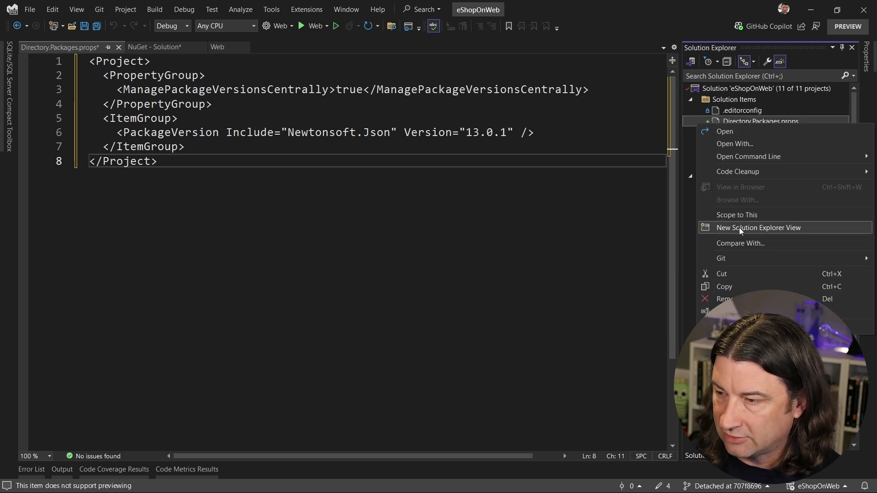
mouse_move(616, 263)
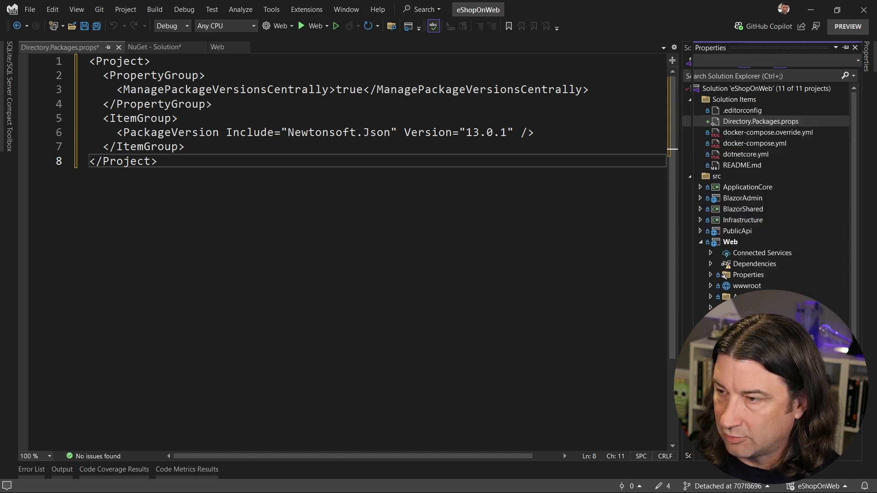
click(761, 121)
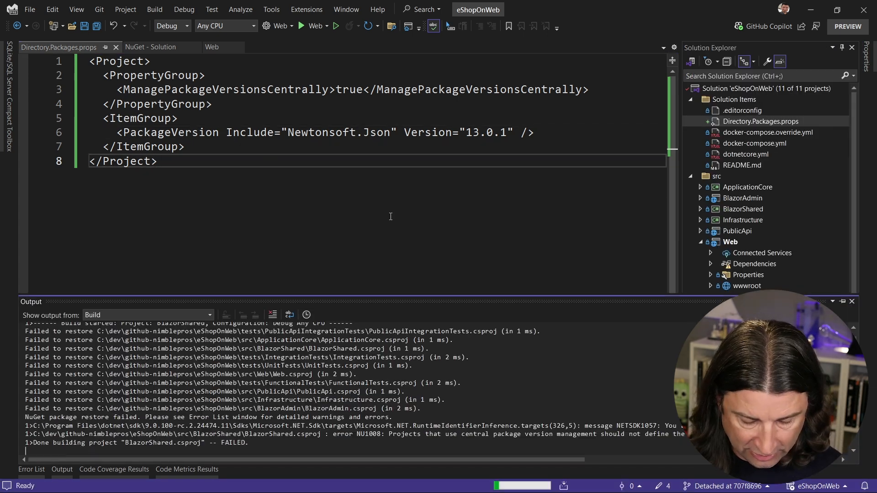
Show the Error List with its 12 NU1008 errors naming projects that still define package versions
click(32, 470)
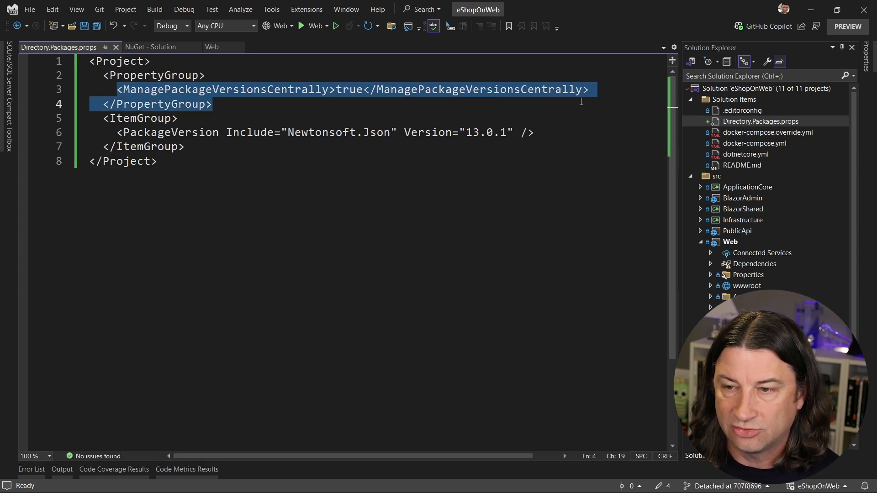
click(346, 90)
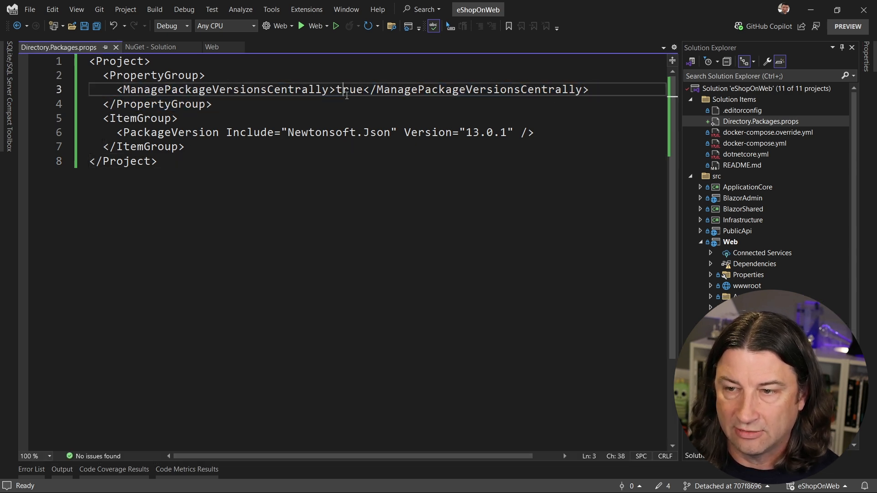
click(32, 470)
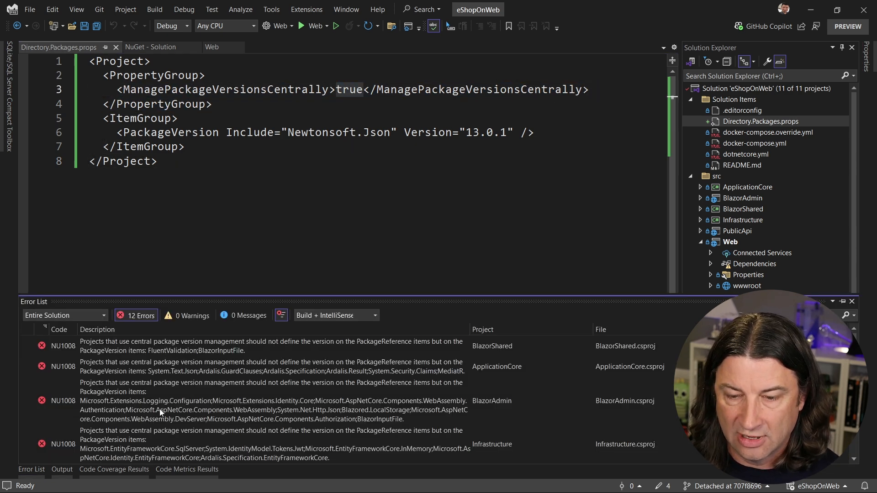
mouse_move(124, 345)
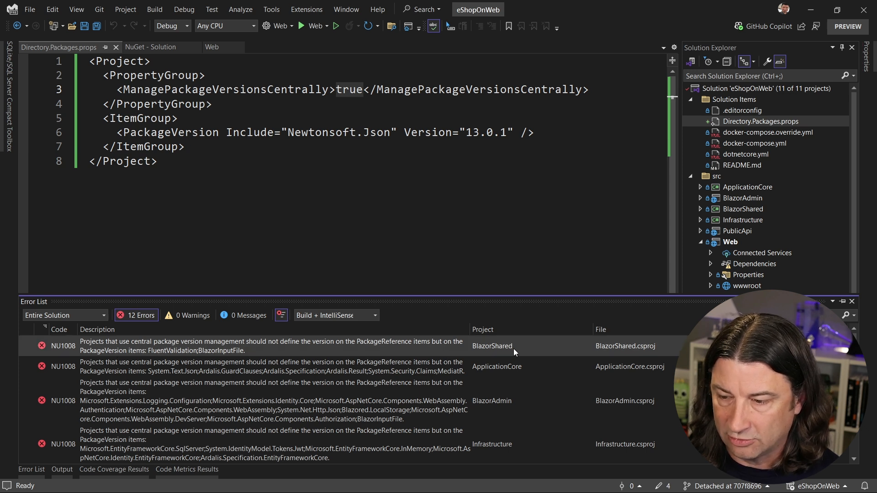
mouse_move(174, 346)
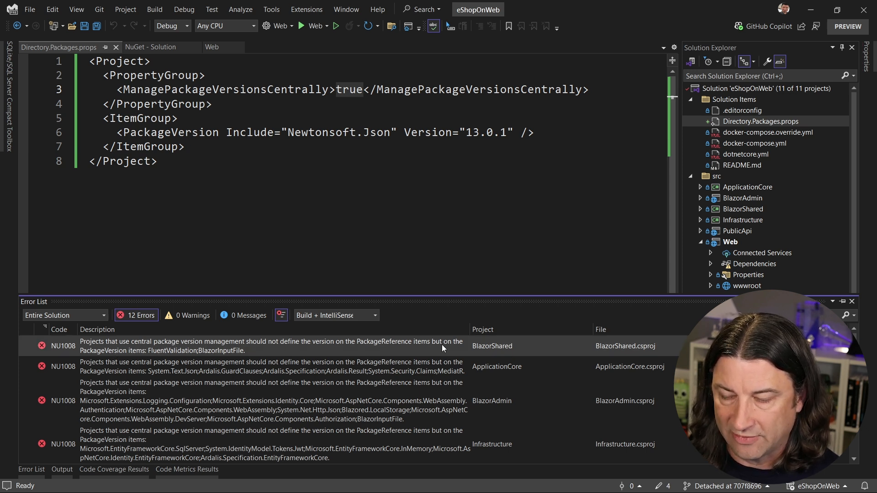
mouse_move(264, 347)
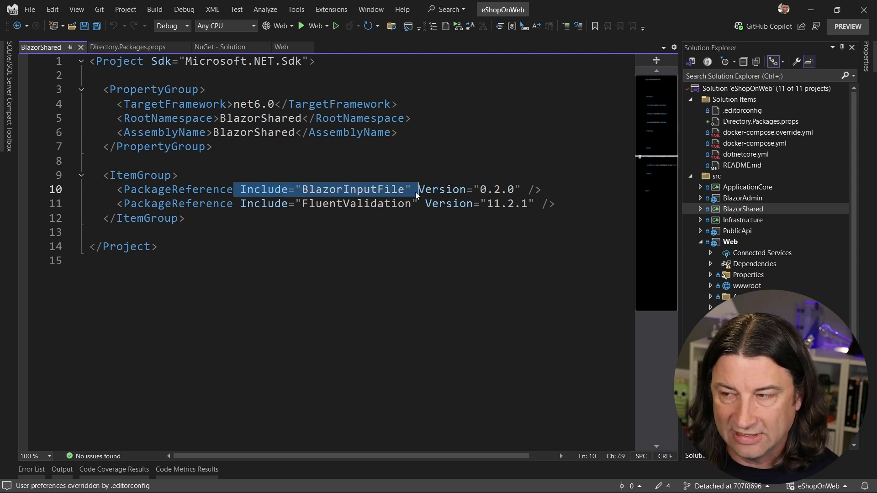
mouse_move(65, 196)
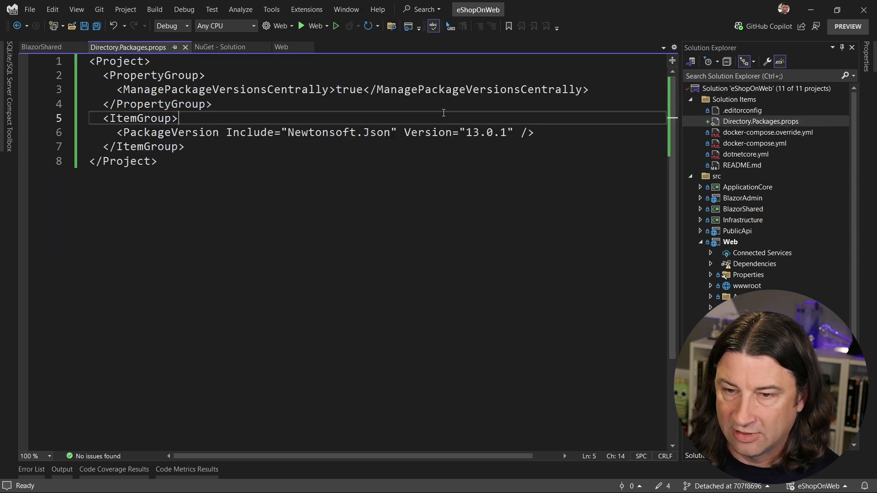
Add BlazorInputFile 0.2.0 and FluentValidation 11.2.1 as PackageVersion entries, then return to BlazorShared.csproj
text(<PackageReference Include="BlazorInputFile" Version="0.2.0" />)
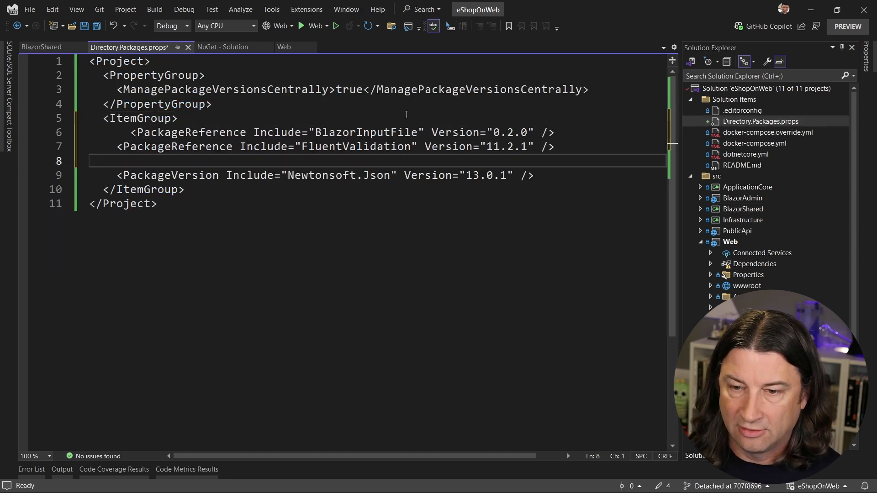
double_click(170, 176)
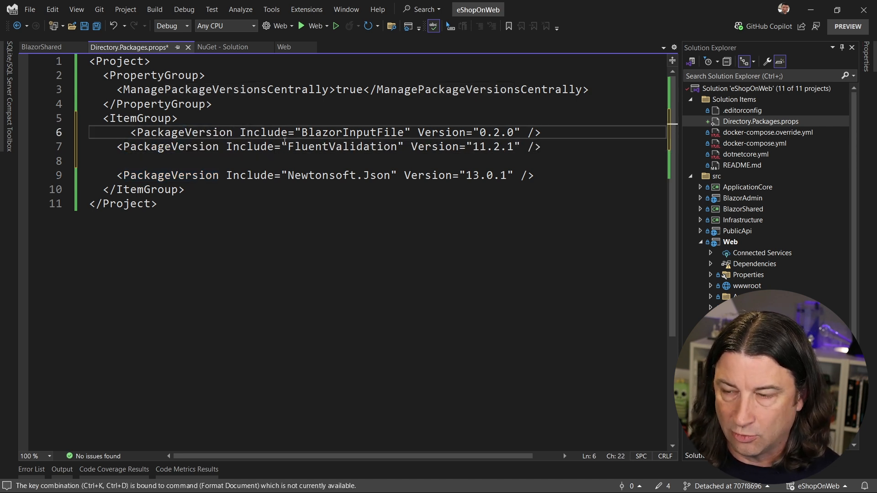
click(44, 47)
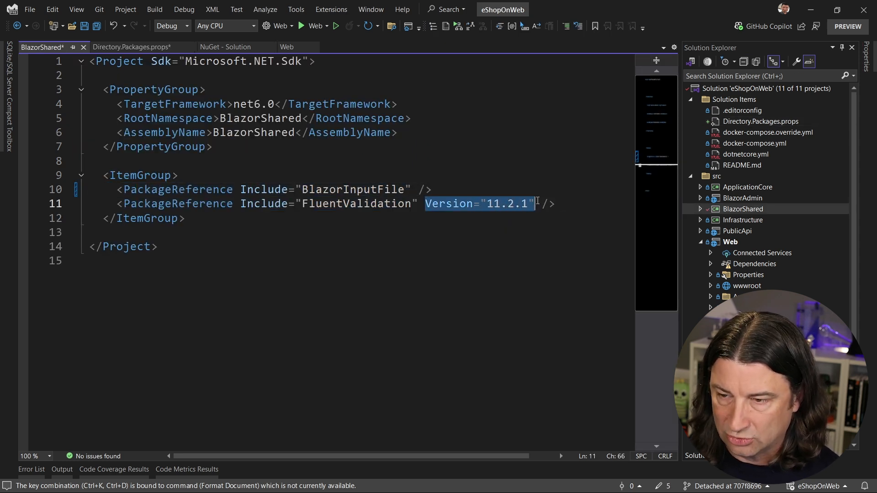
Remove FluentValidation's Version attribute in BlazorShared.csproj and save the central versions file; errors drop to 11
key(Delete)
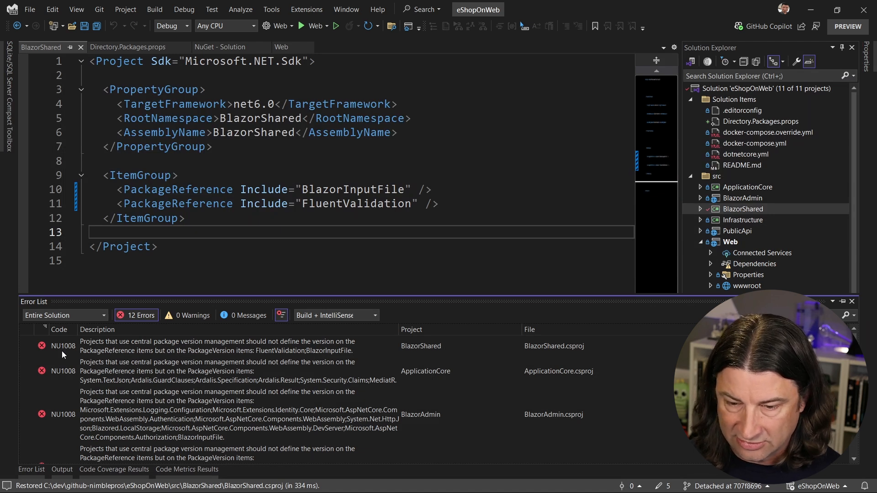
mouse_move(186, 357)
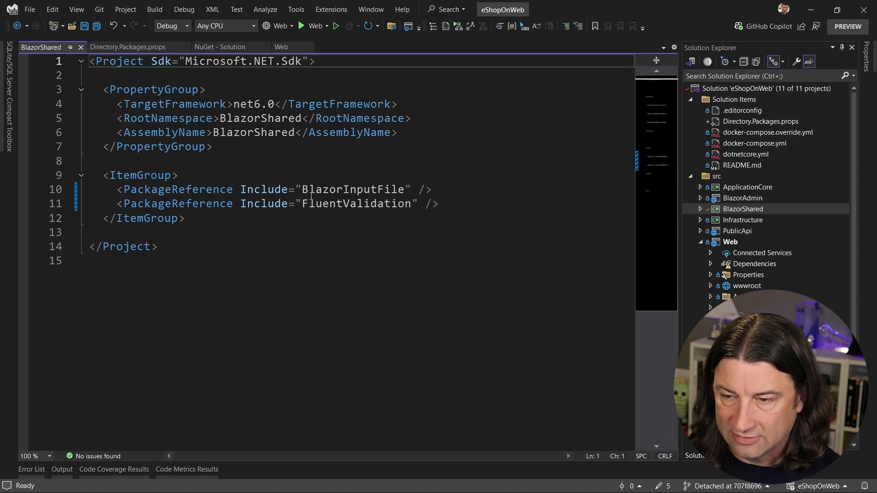
click(128, 48)
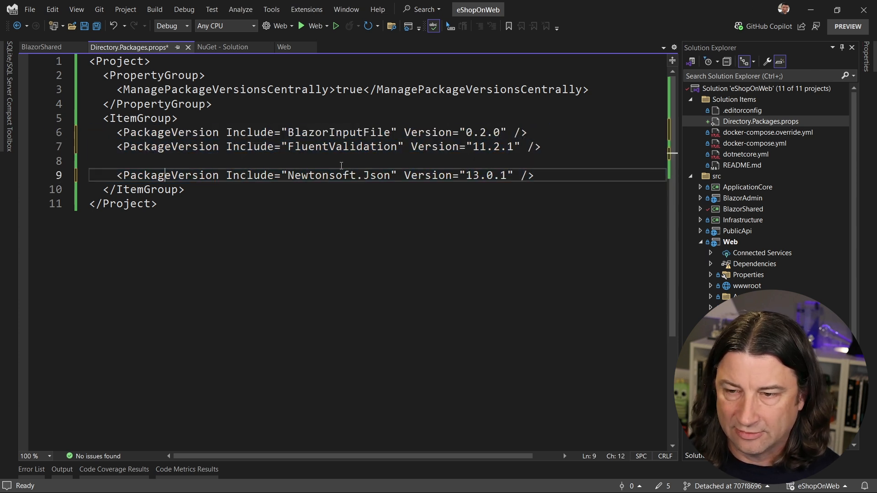
key(Ctrl+S)
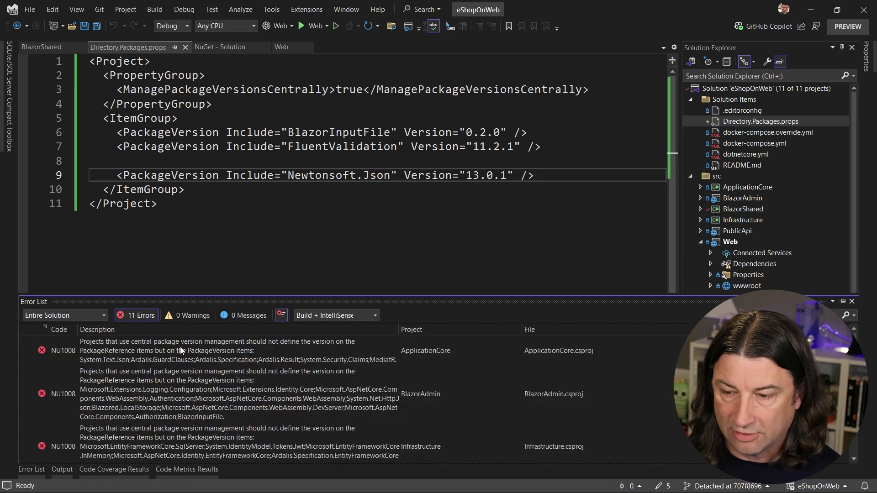
mouse_move(285, 219)
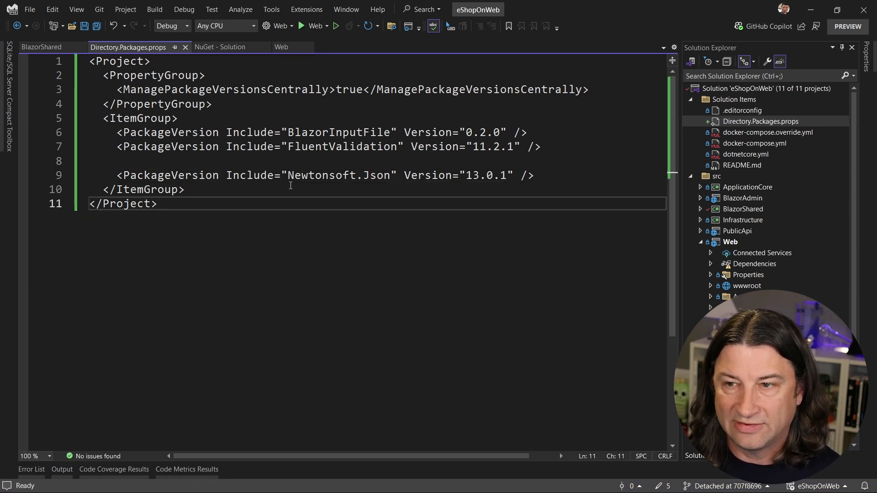
Review the Web project's Version attributes by scrolling its long PackageReference list sideways
click(700, 242)
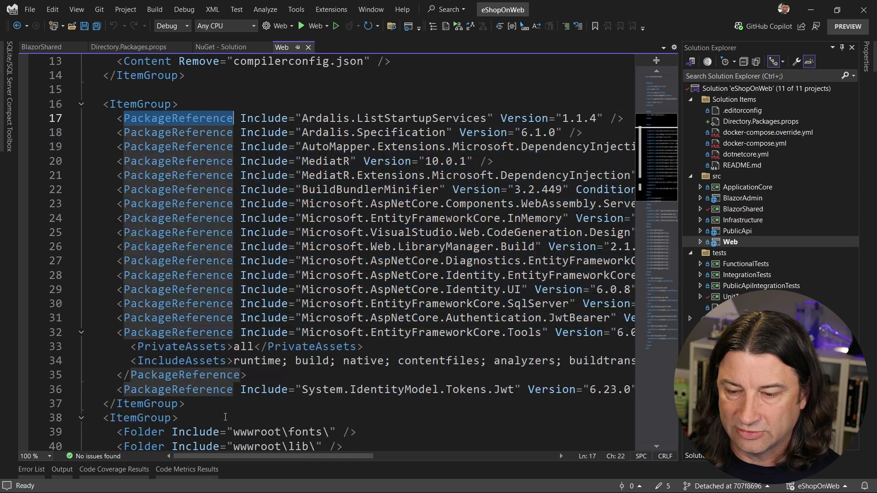
scroll(right, 3)
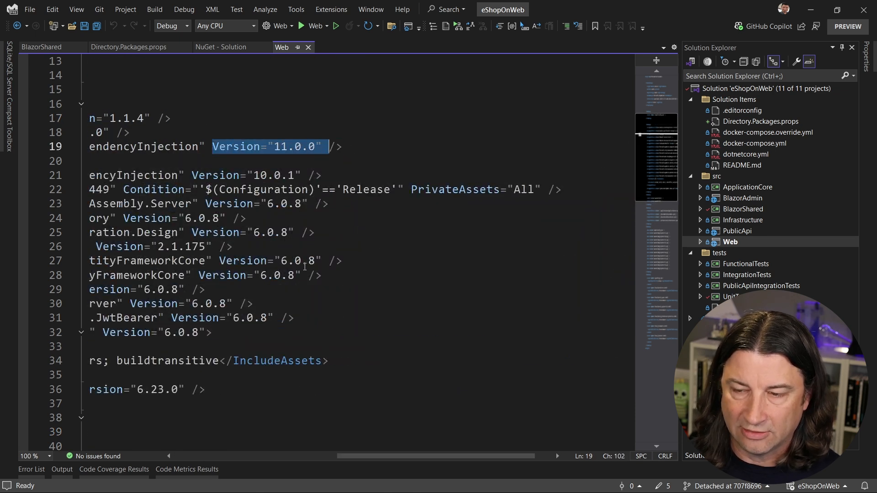
scroll(left, 3)
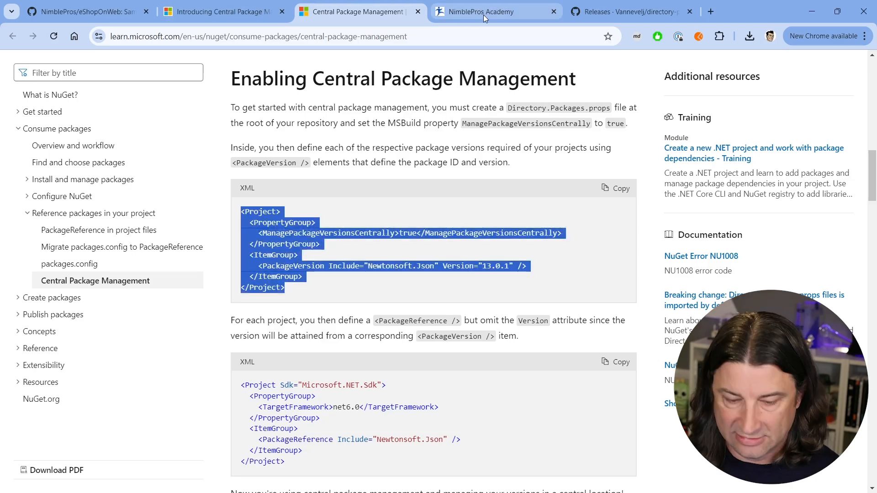
Browse the NimblePros Academy Identity Essentials curriculum in Chrome
click(485, 12)
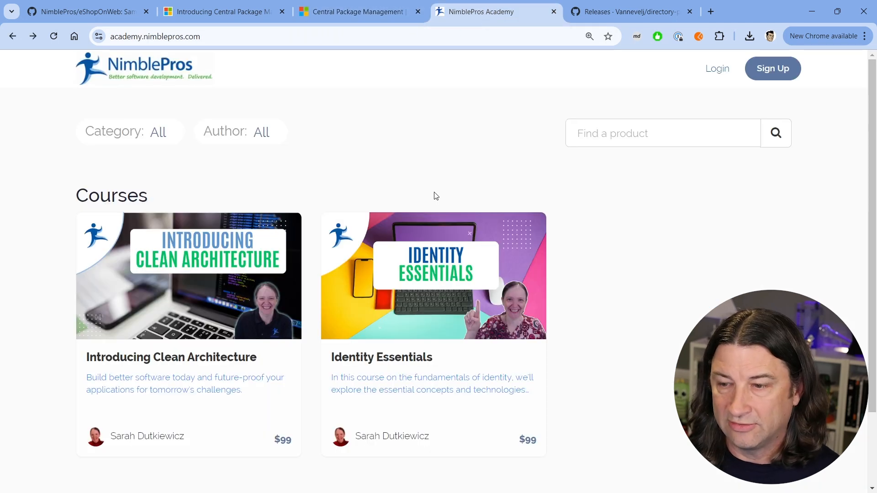
mouse_move(432, 170)
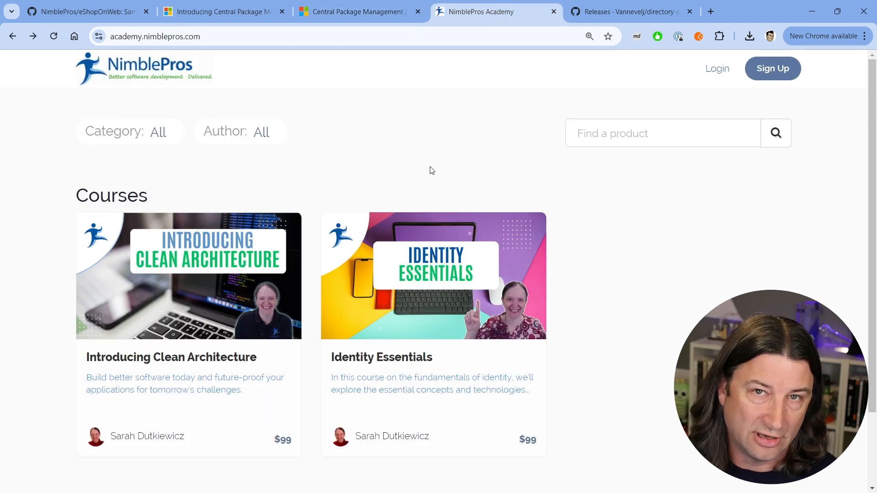
mouse_move(218, 387)
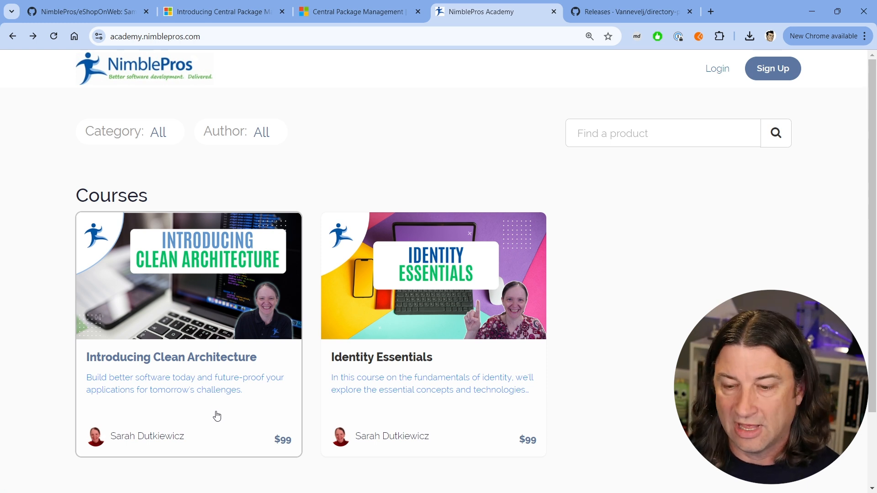
mouse_move(212, 405)
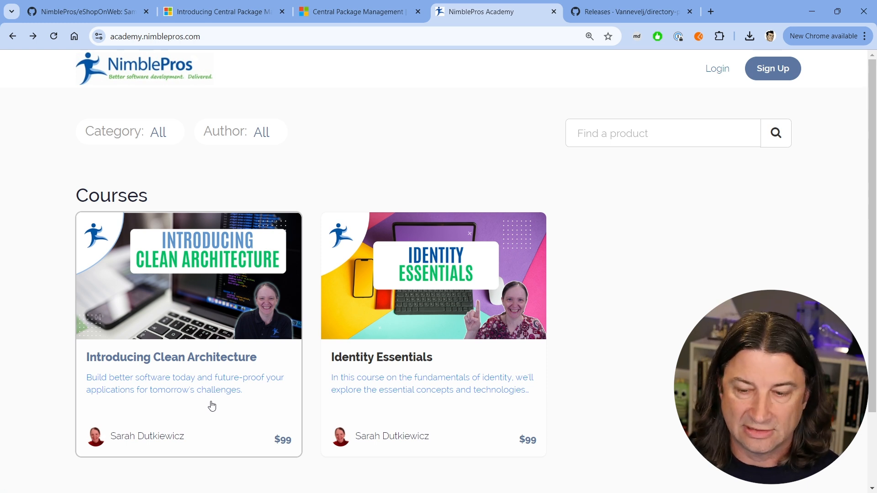
mouse_move(445, 408)
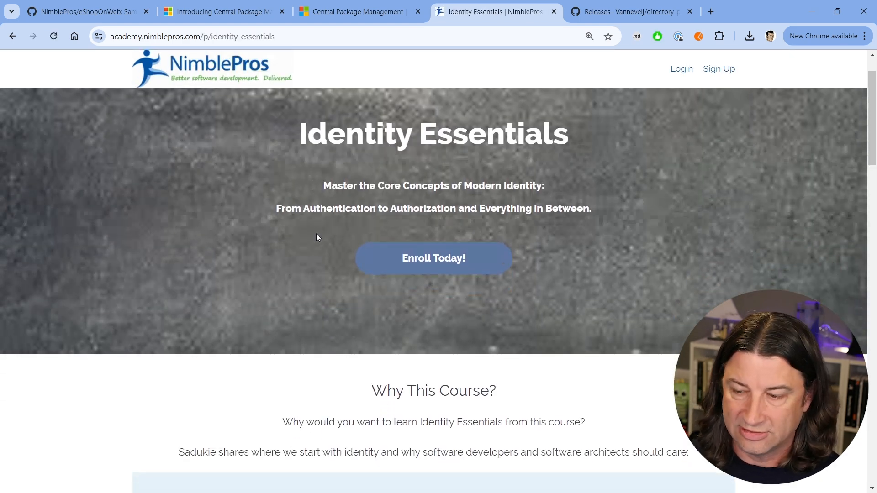
scroll(down, 3)
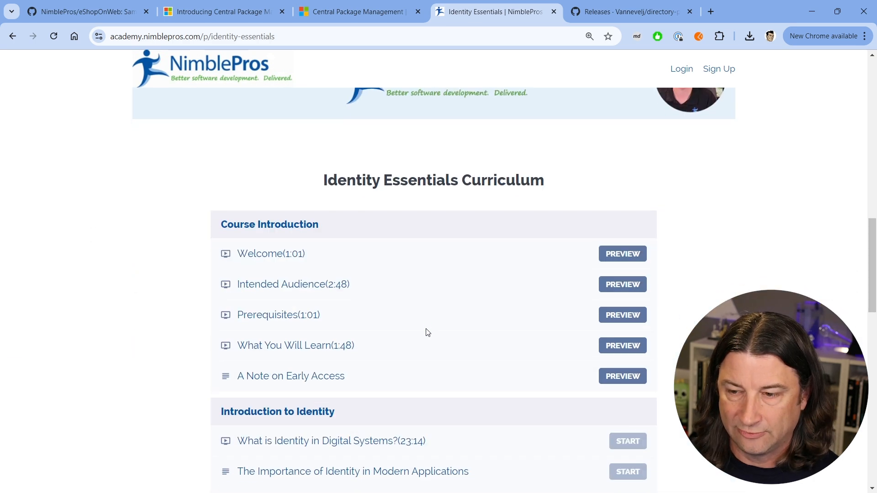
scroll(down, 3)
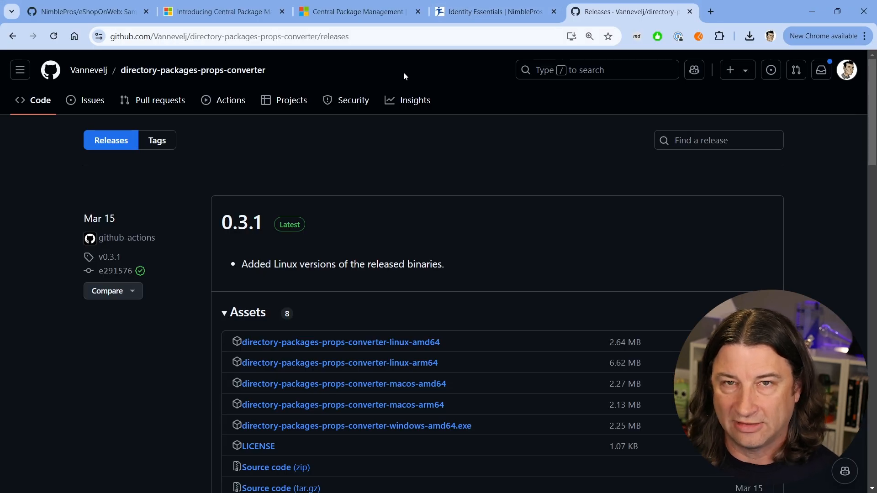
mouse_move(194, 80)
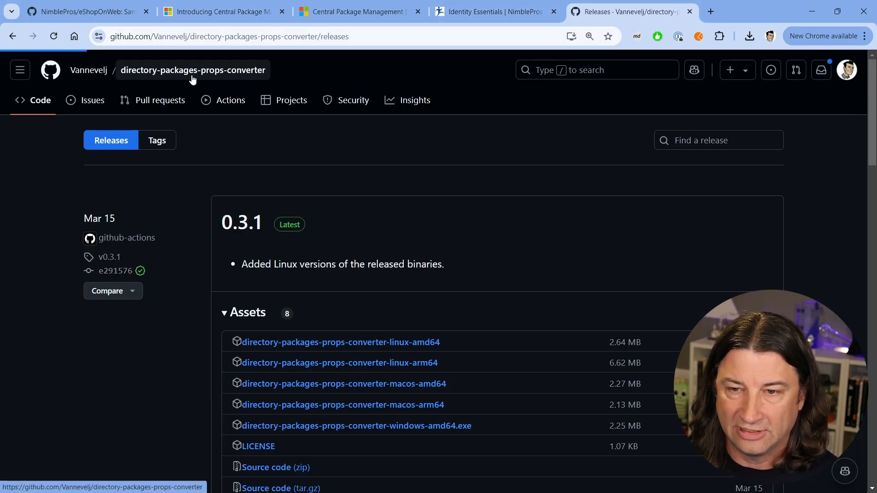
click(192, 69)
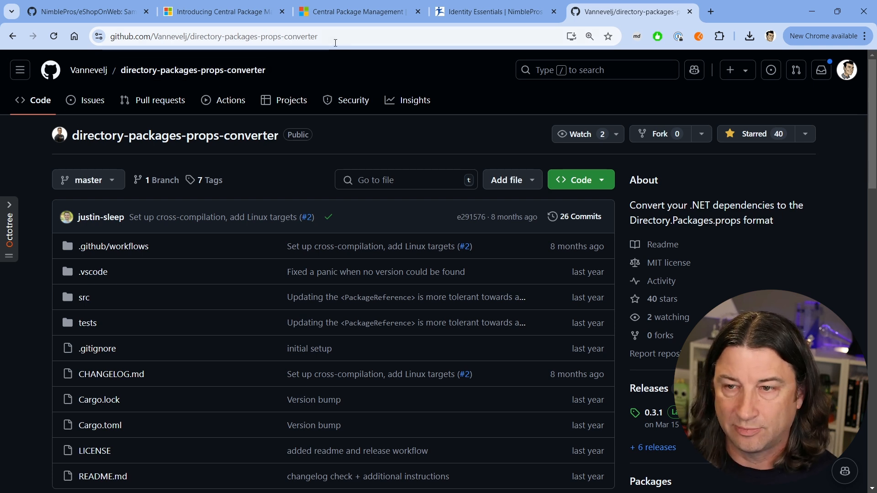
mouse_move(93, 77)
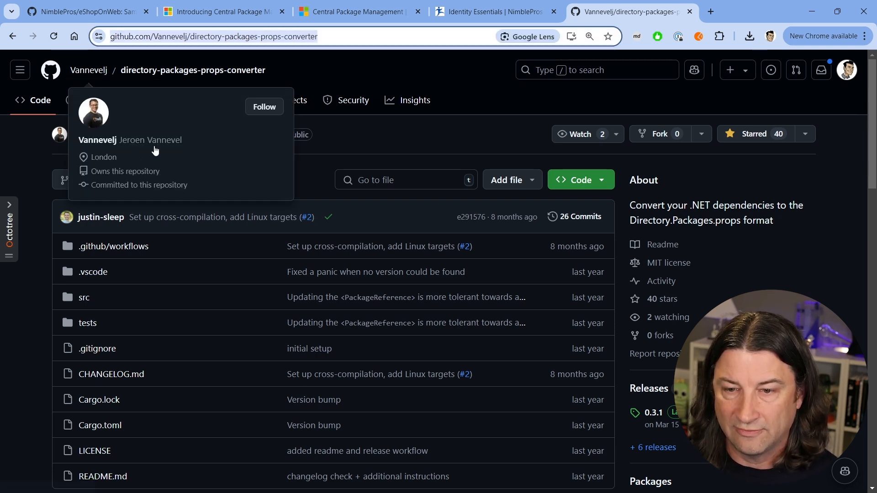
mouse_move(161, 73)
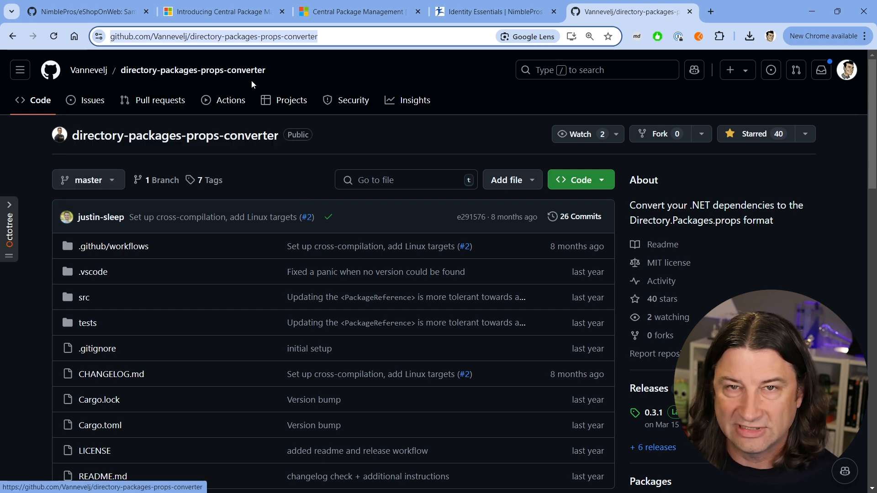
scroll(down, 3)
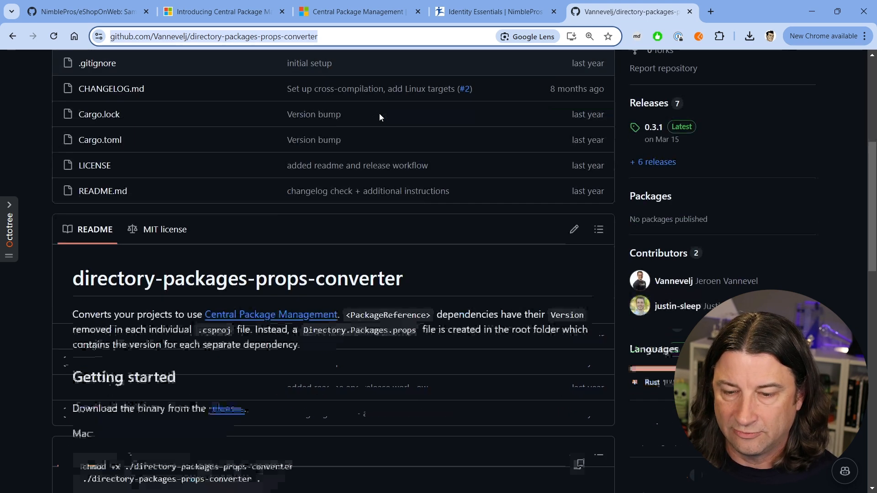
scroll(down, 3)
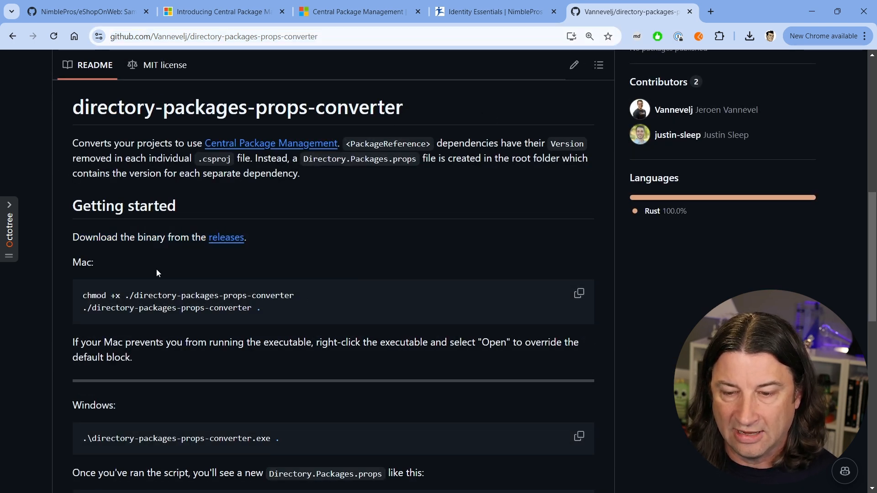
scroll(down, 3)
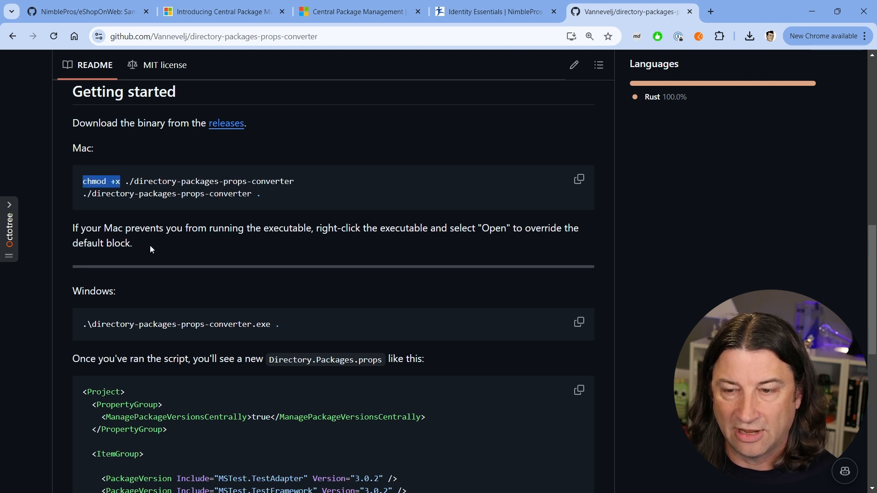
mouse_move(241, 205)
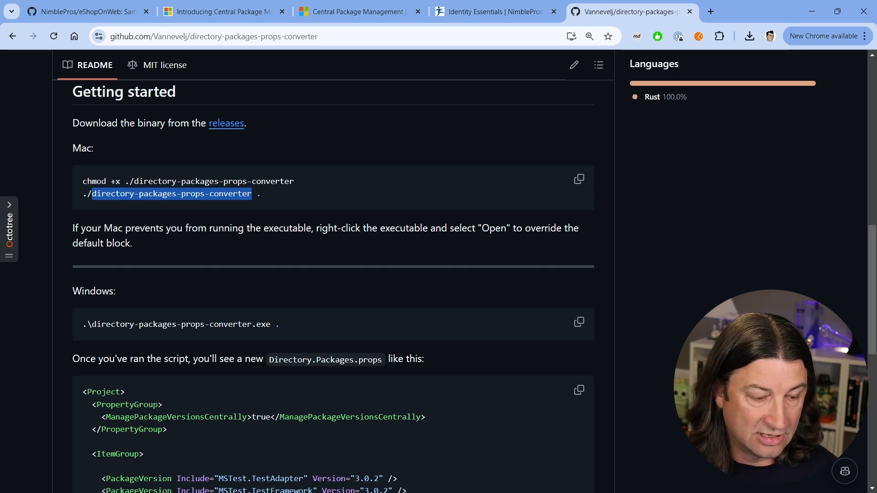
scroll(up, 3)
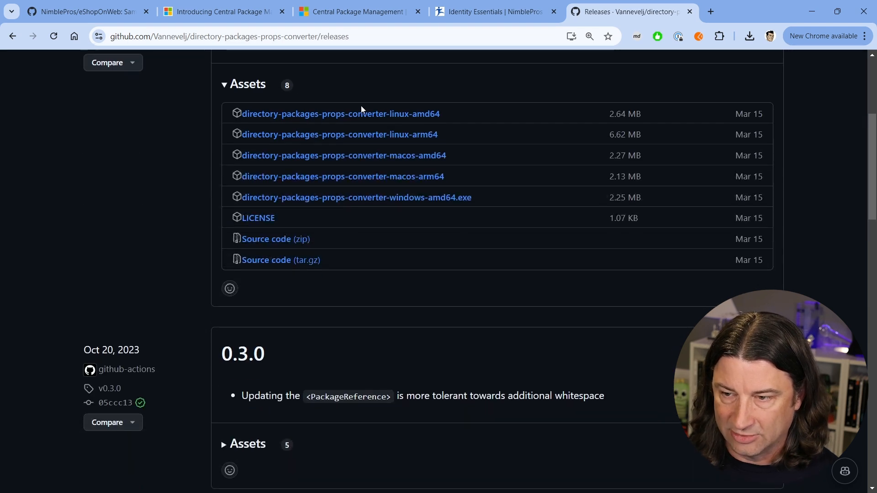
mouse_move(410, 202)
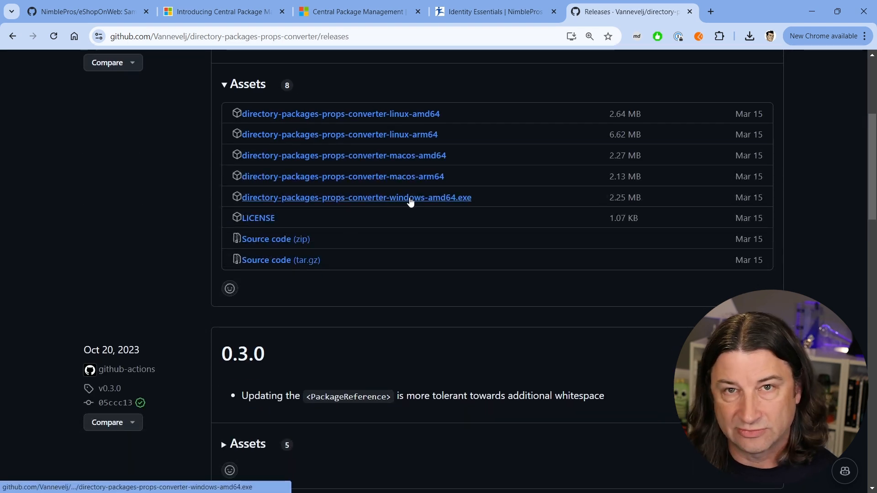
mouse_move(278, 248)
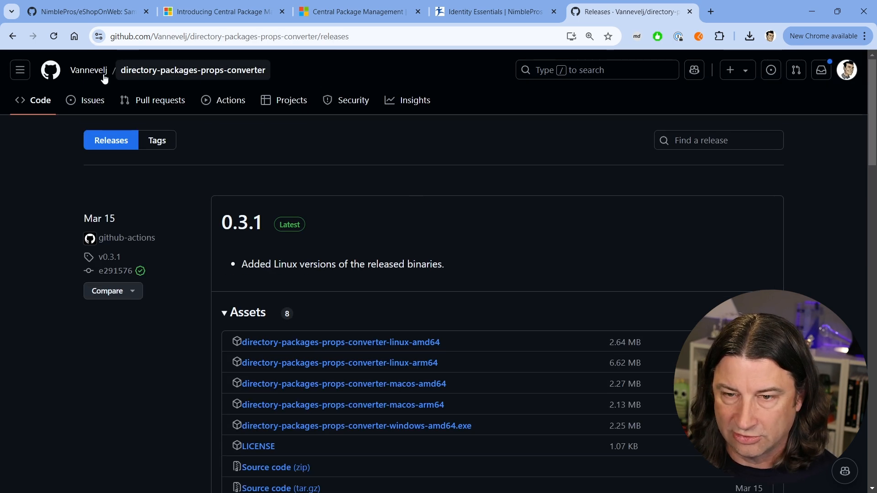
scroll(down, 3)
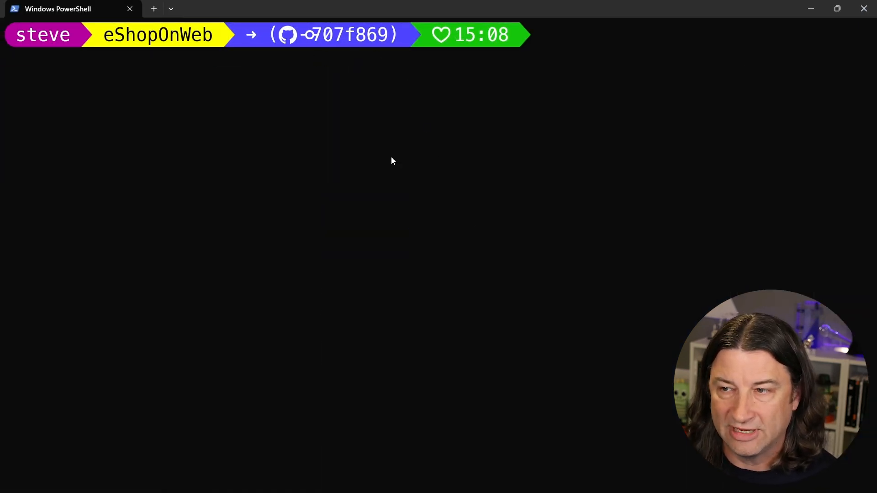
List the eShopOnWeb folder, delete the old Directory.Packages.props, and run directory-packages-props-converter-windows.exe
key(Enter)
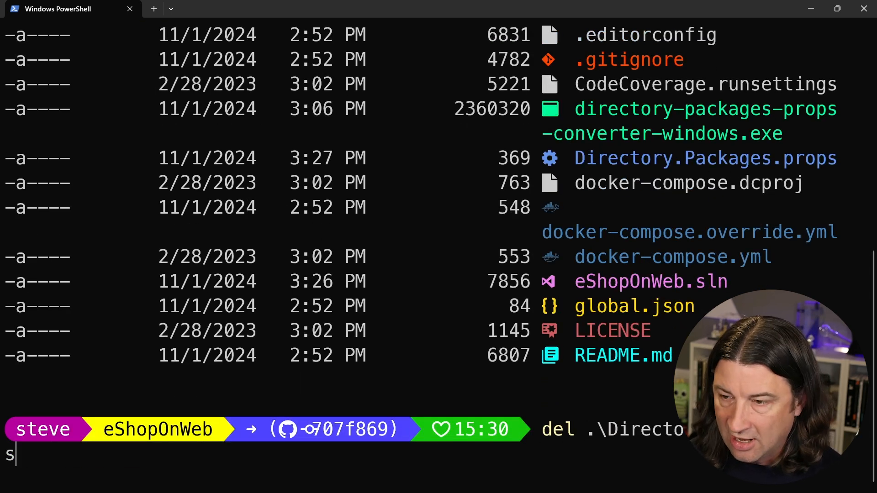
key(Enter)
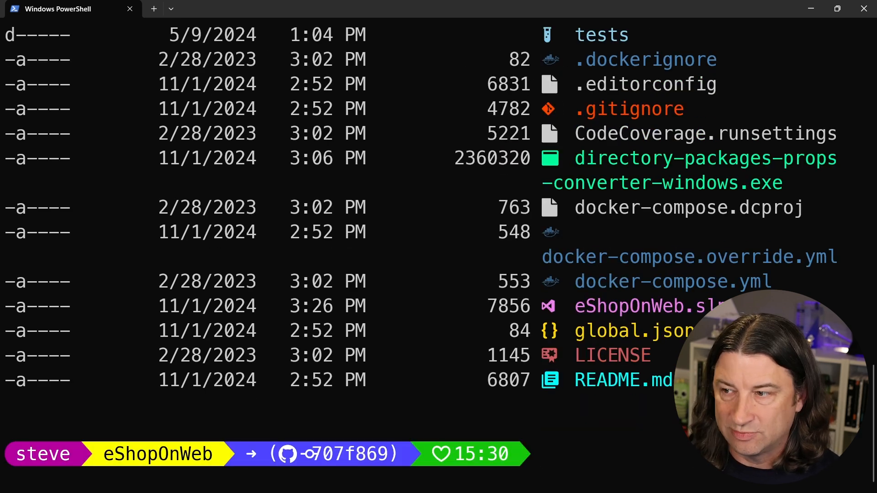
text(.\directory-packages-props-converter-windows.exe)
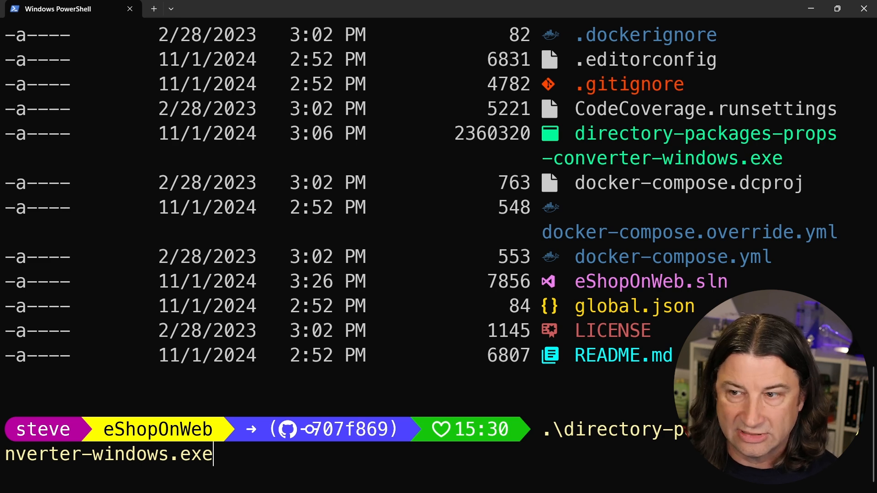
key(Enter)
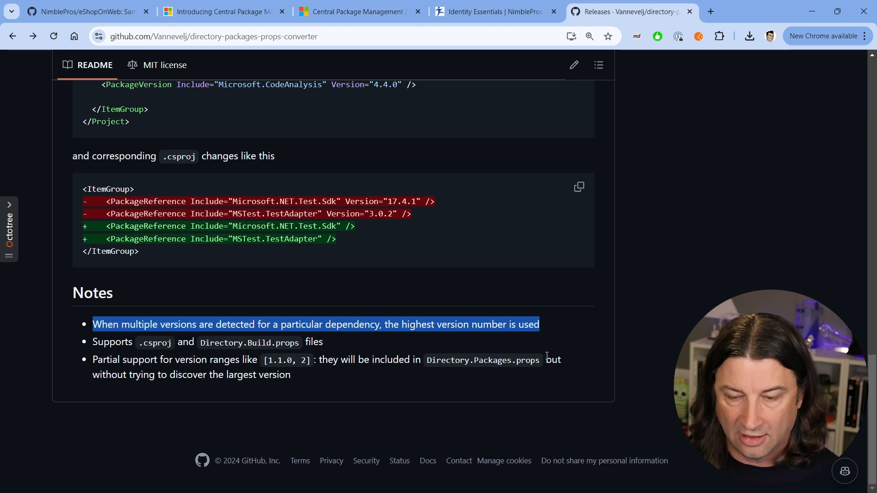
mouse_move(551, 326)
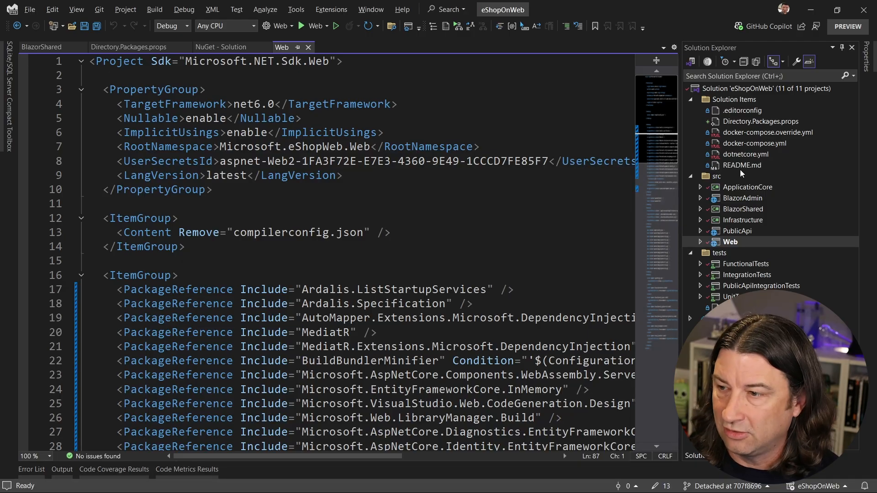
Review the converter-generated PackageVersion entries in Directory.Packages.props
click(129, 48)
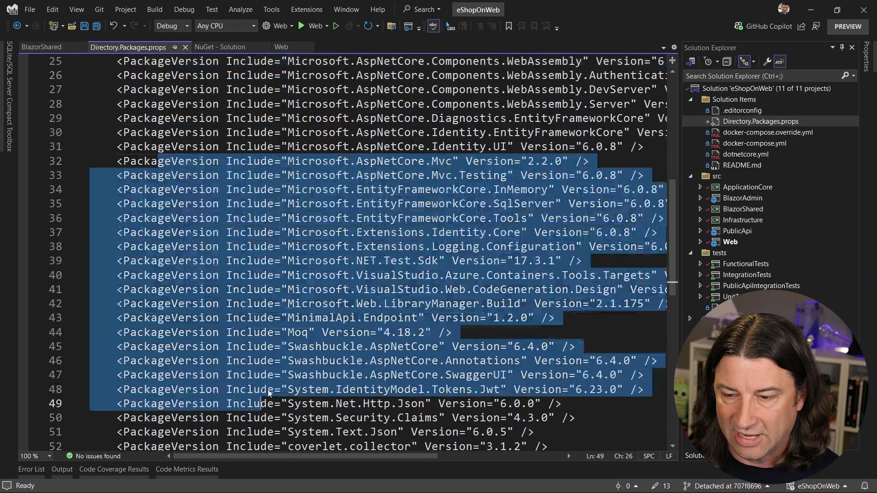
scroll(down, 3)
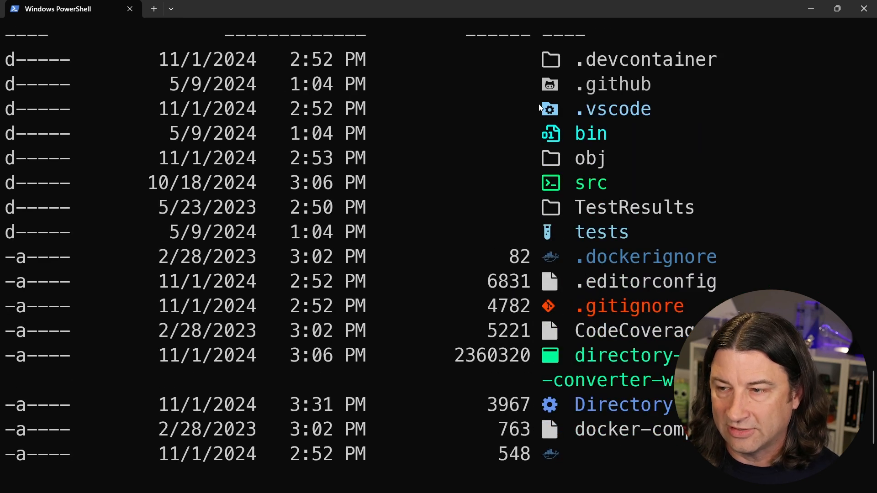
mouse_move(595, 198)
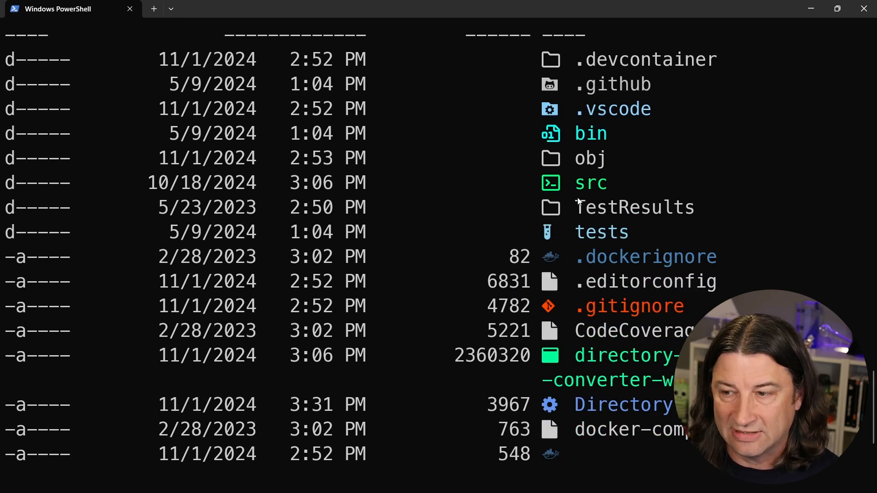
Scroll the PowerShell dir output to the regenerated 3967-byte Directory.Packages.props
scroll(down, 3)
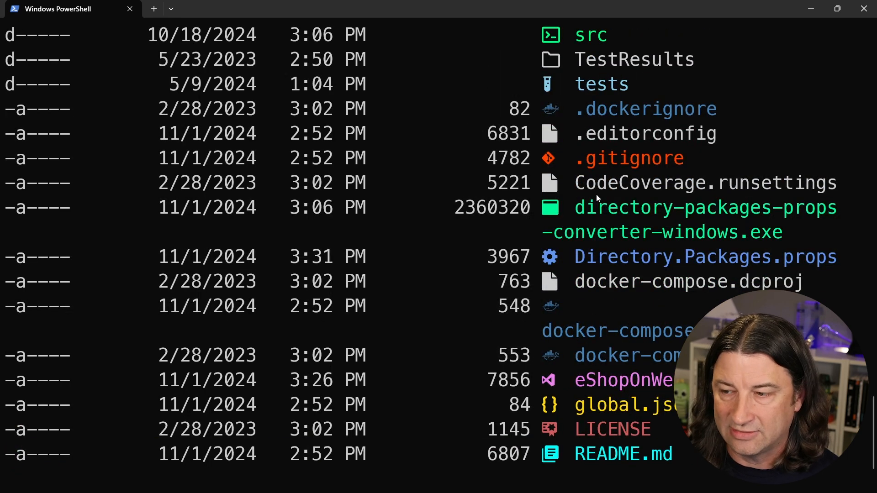
scroll(down, 3)
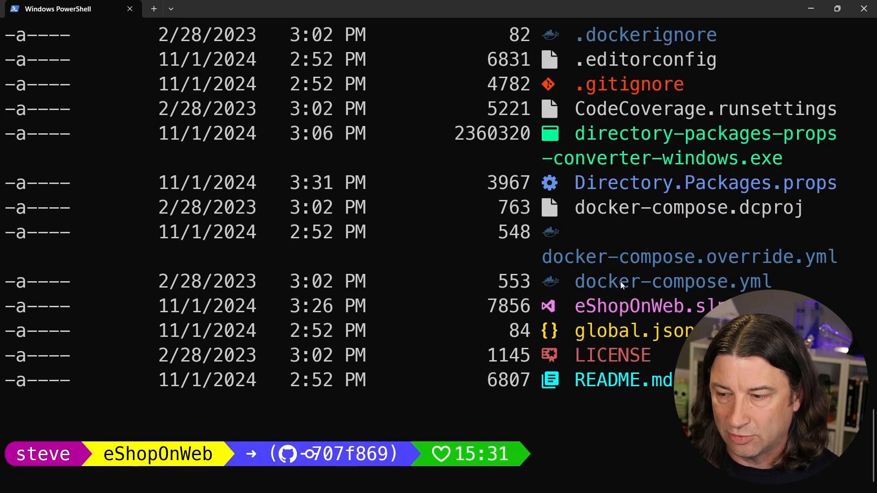
mouse_move(582, 445)
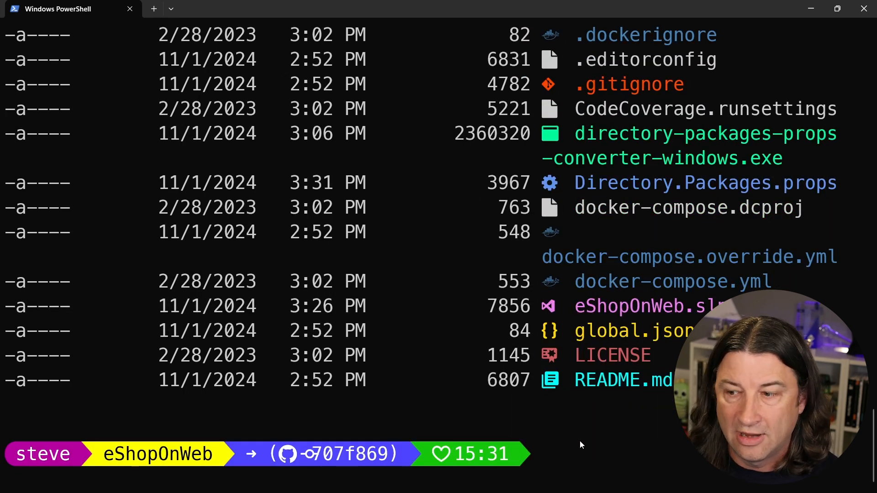